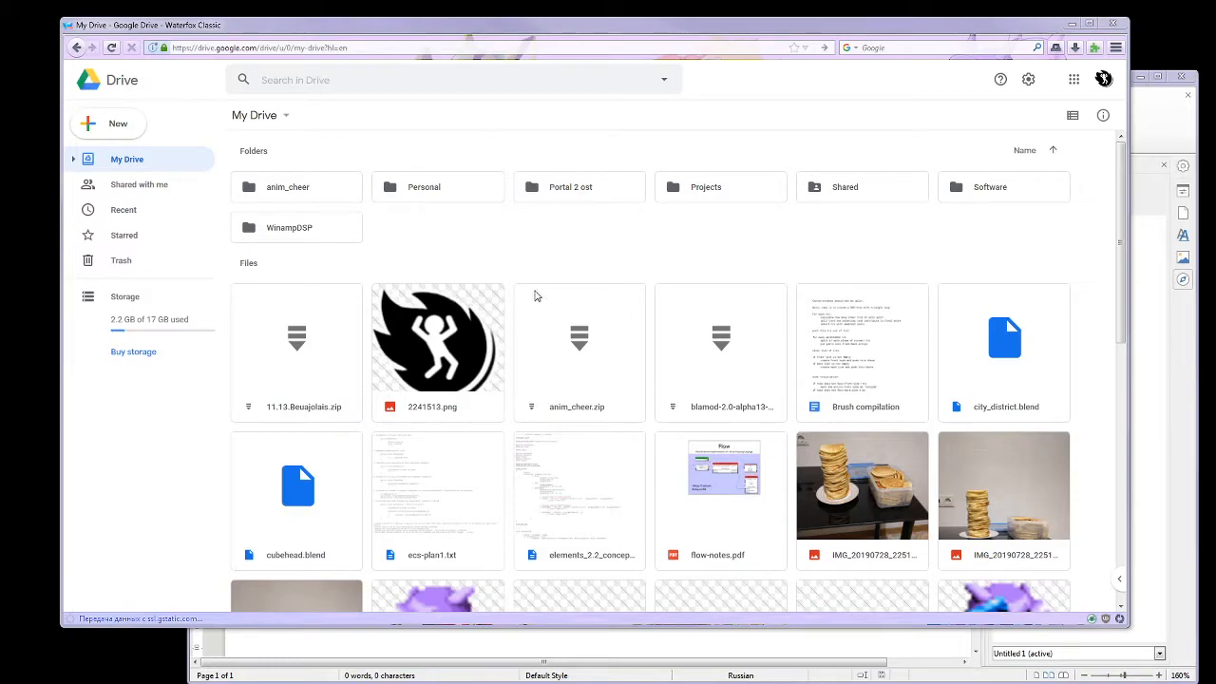
pyautogui.moveTo(561, 293)
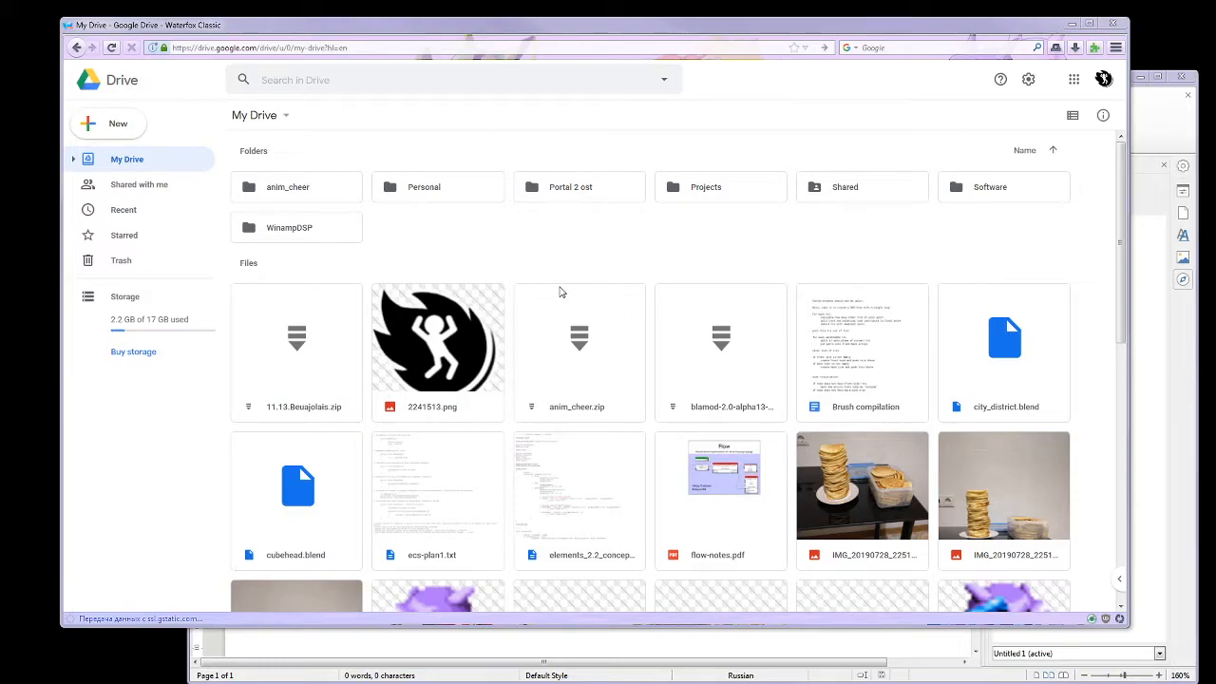
pyautogui.moveTo(627, 251)
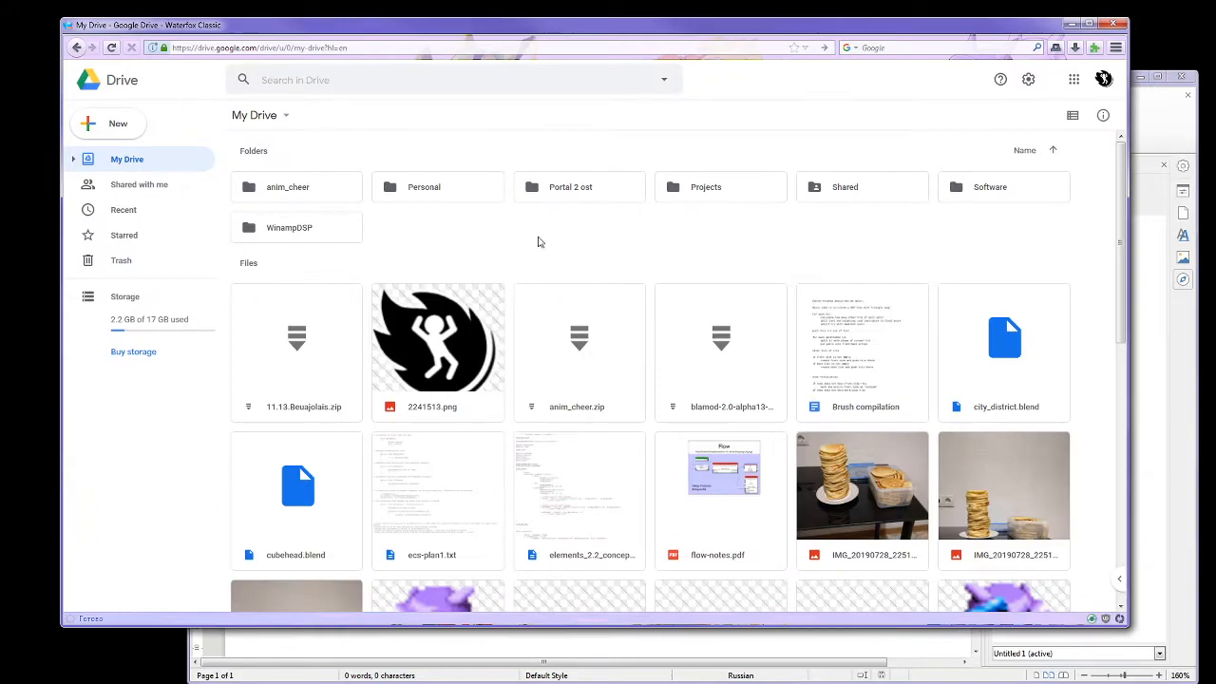
# Step: Create a new blank Google Docs document from Drive and dismiss the unsupported-browser notice
pyautogui.click(107, 123)
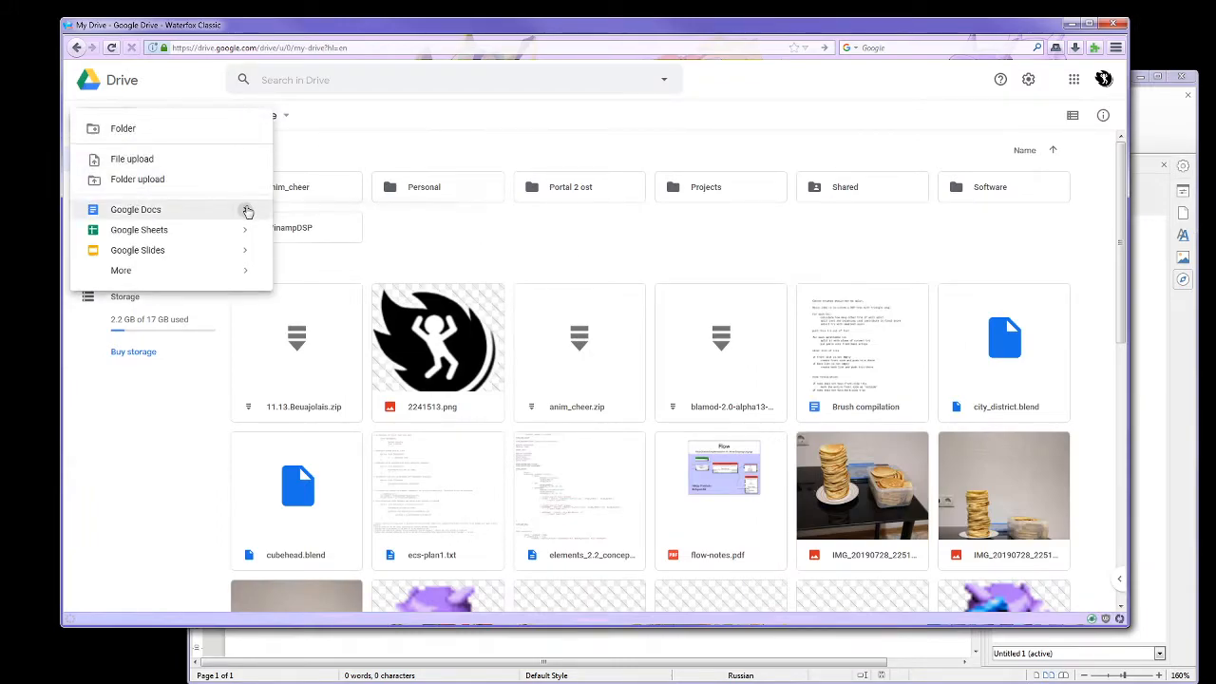
pyautogui.click(135, 209)
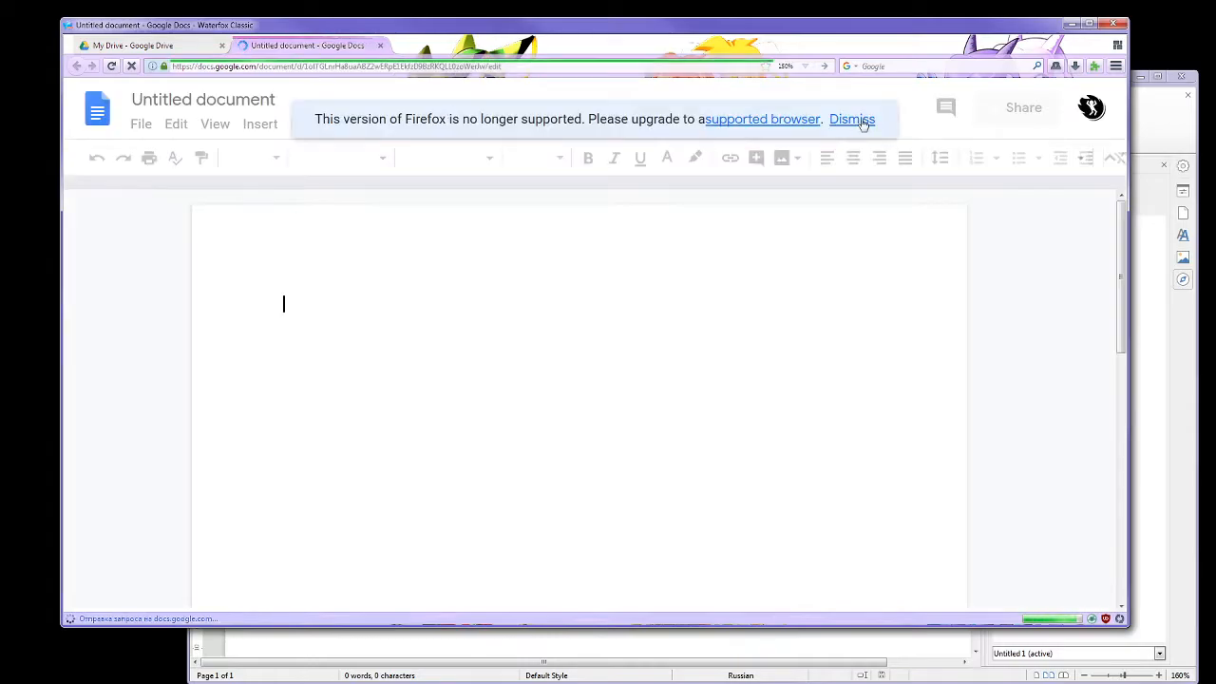
pyautogui.click(852, 118)
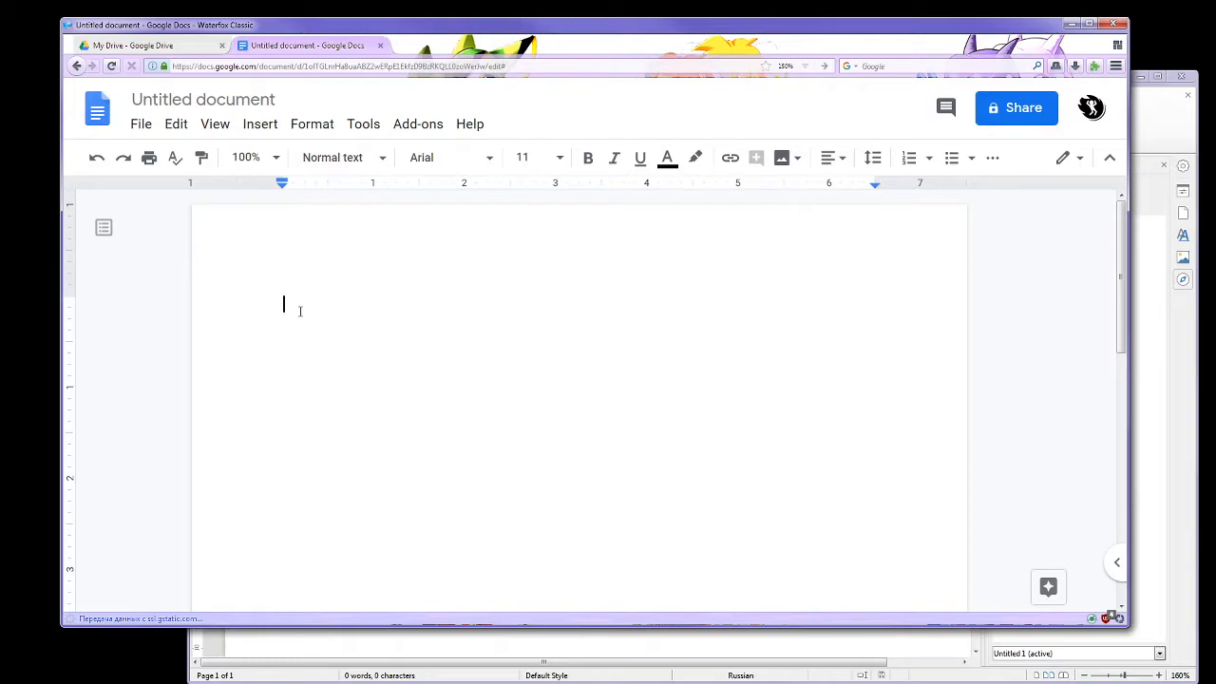
# Step: Write the header line 'Date: Oct 14 2019'
pyautogui.write('Date: de')
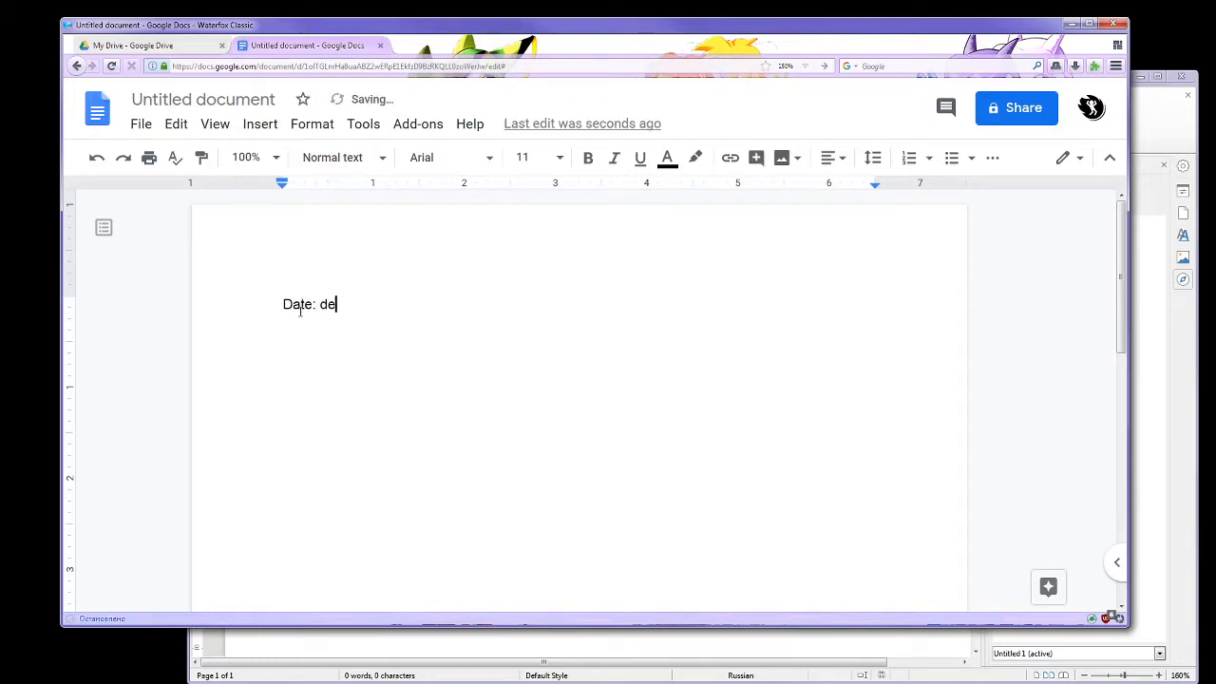
pyautogui.write('Oct')
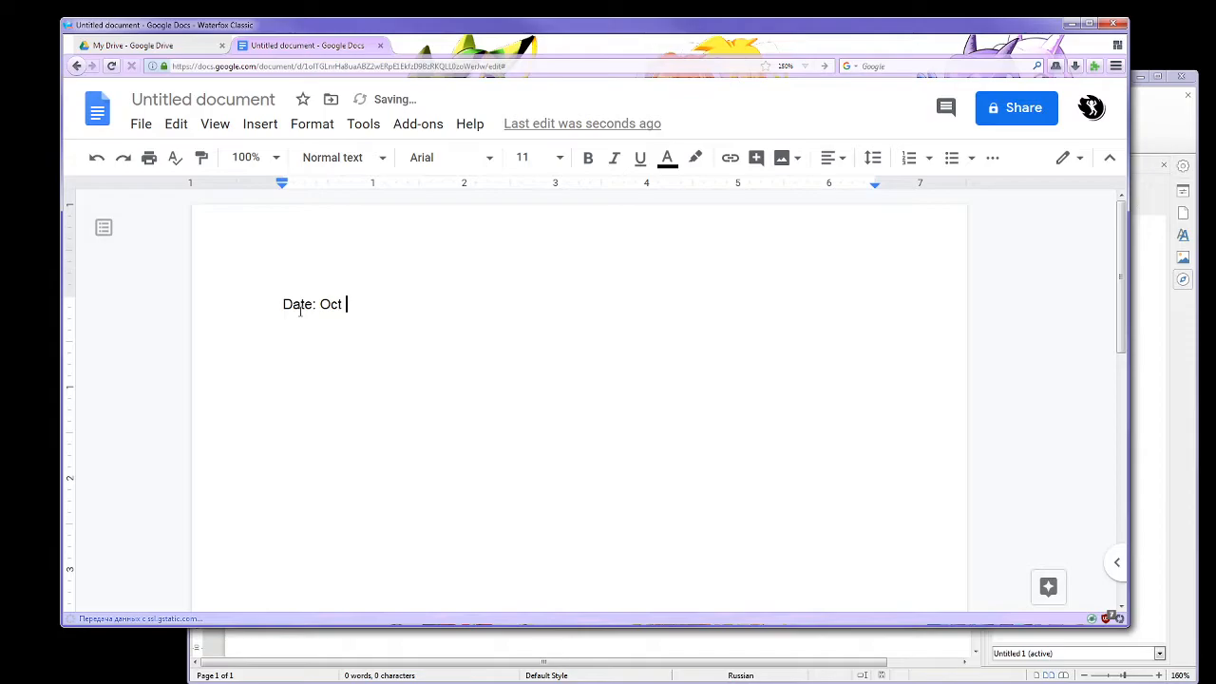
pyautogui.write('14 2019')
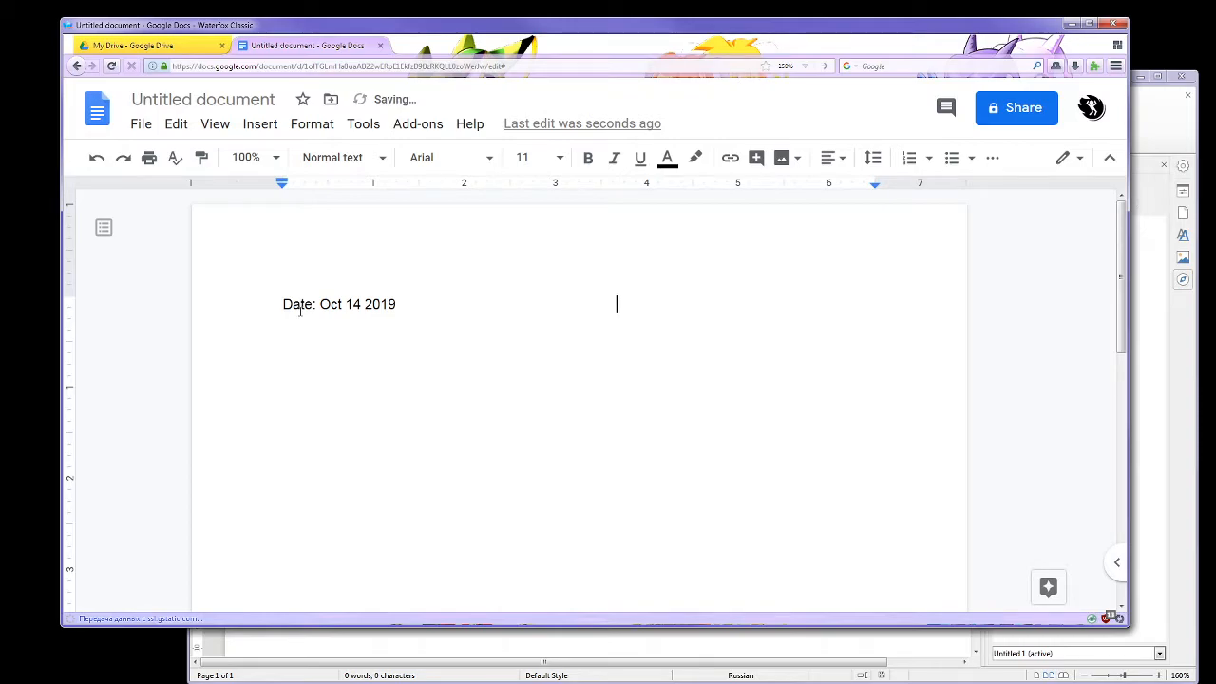
pyautogui.write('Nes')
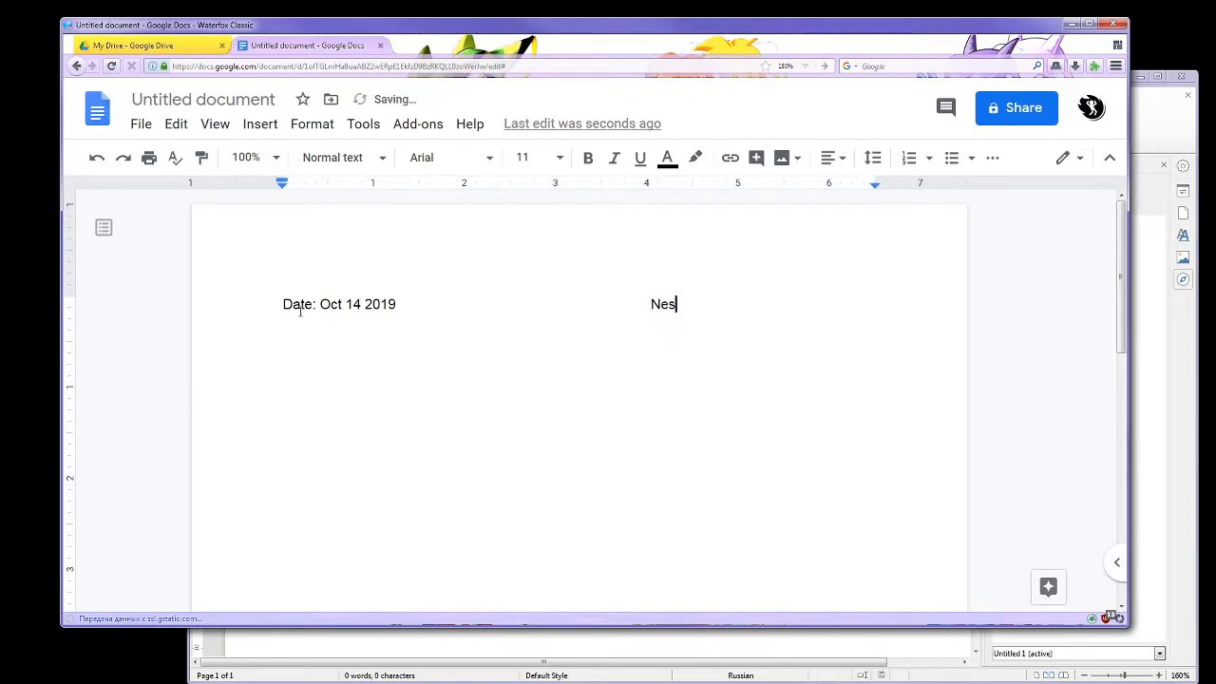
pyautogui.write('terov A.')
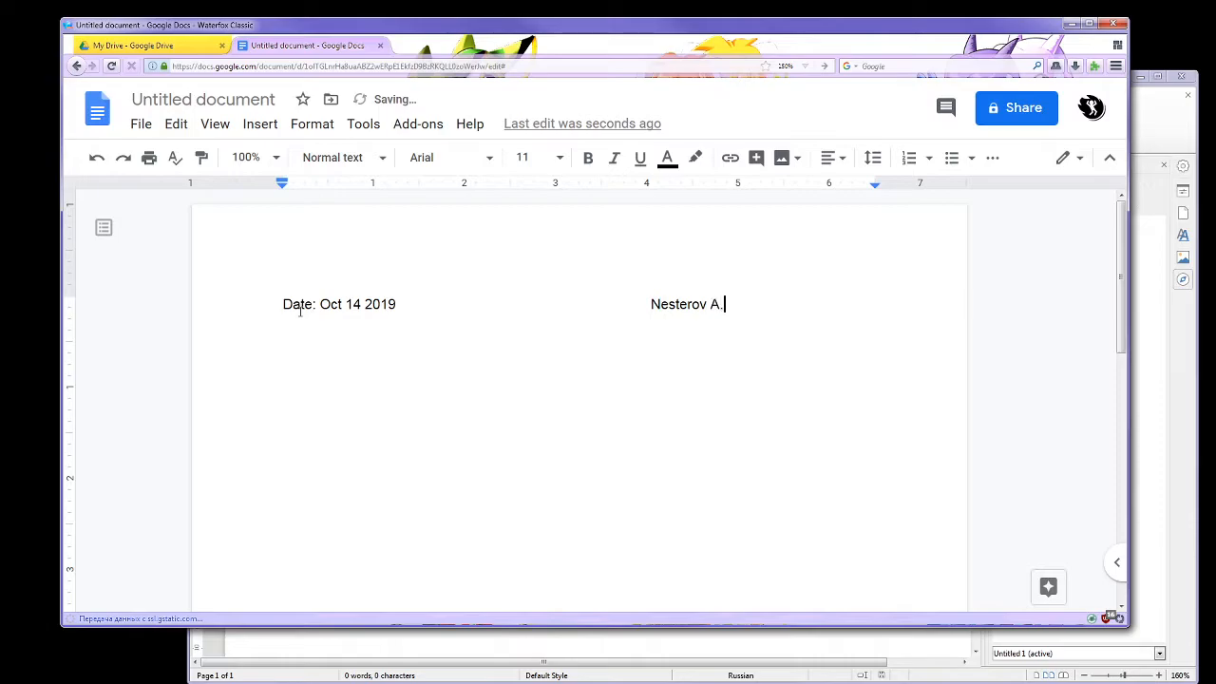
pyautogui.write('_________________')
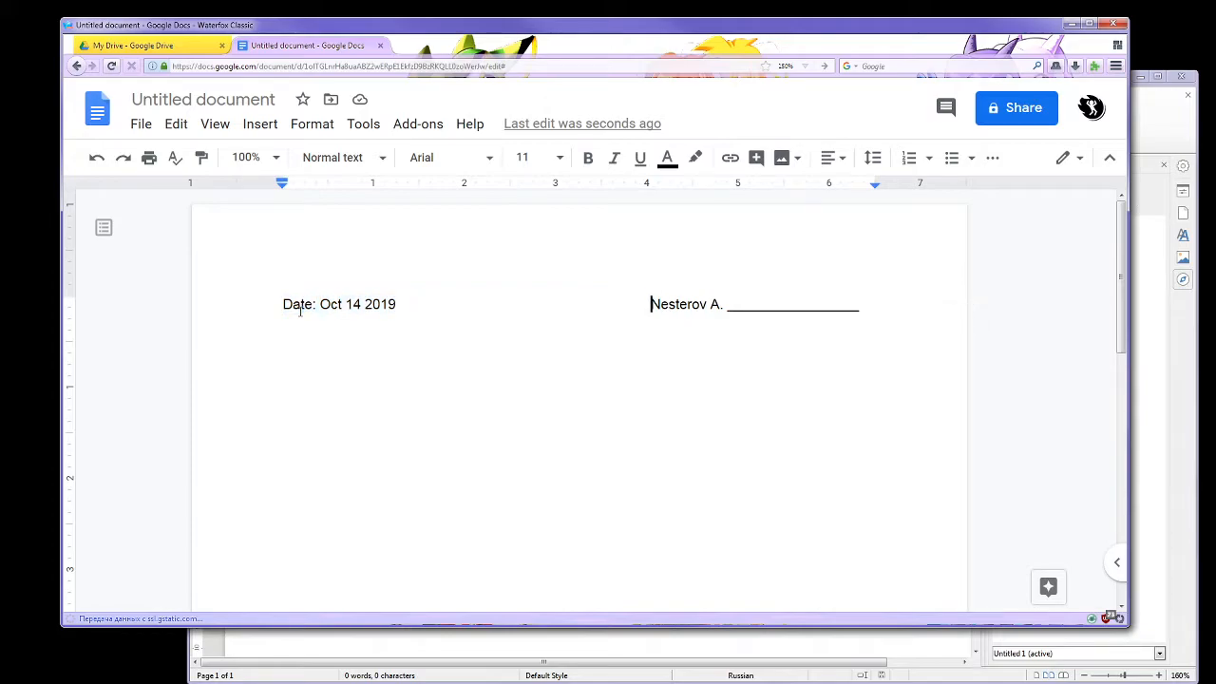
pyautogui.doubleClick(677, 304)
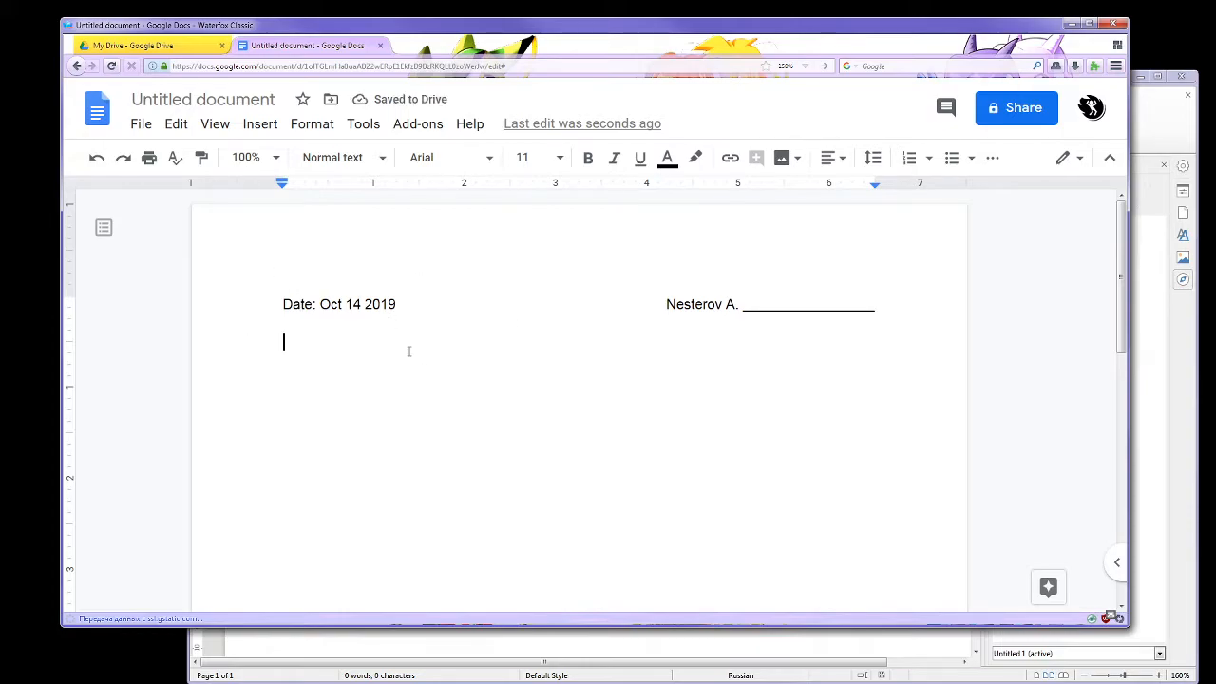
pyautogui.moveTo(308, 190)
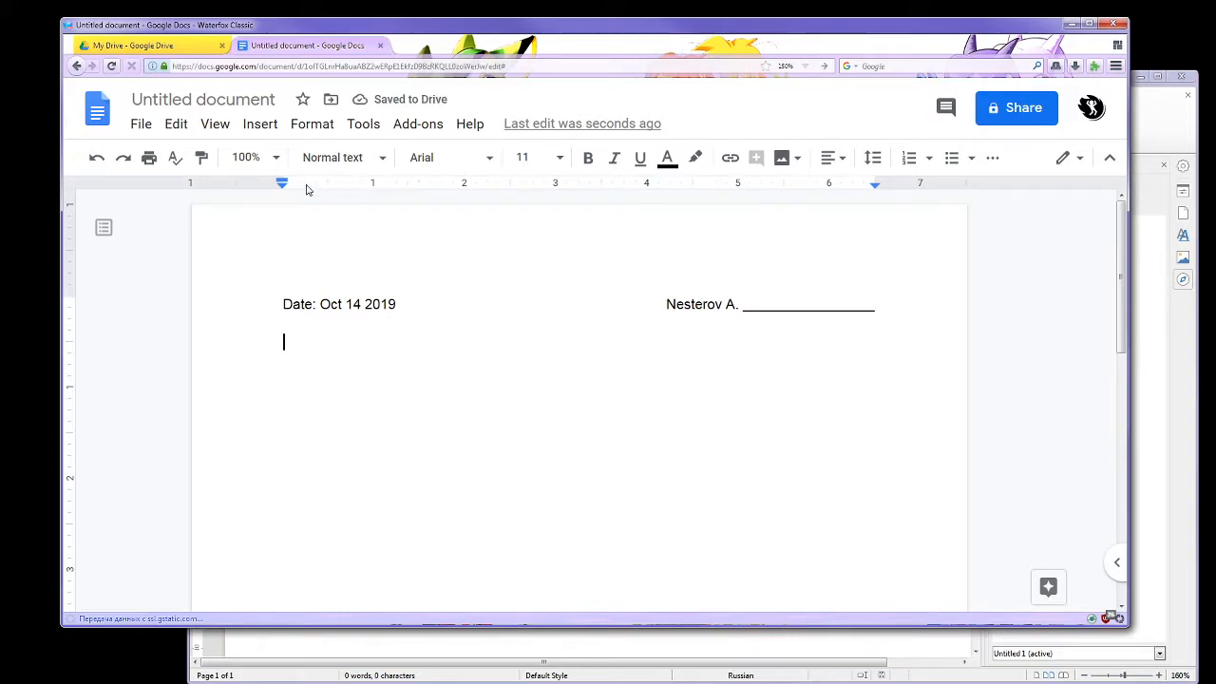
pyautogui.rightClick(282, 183)
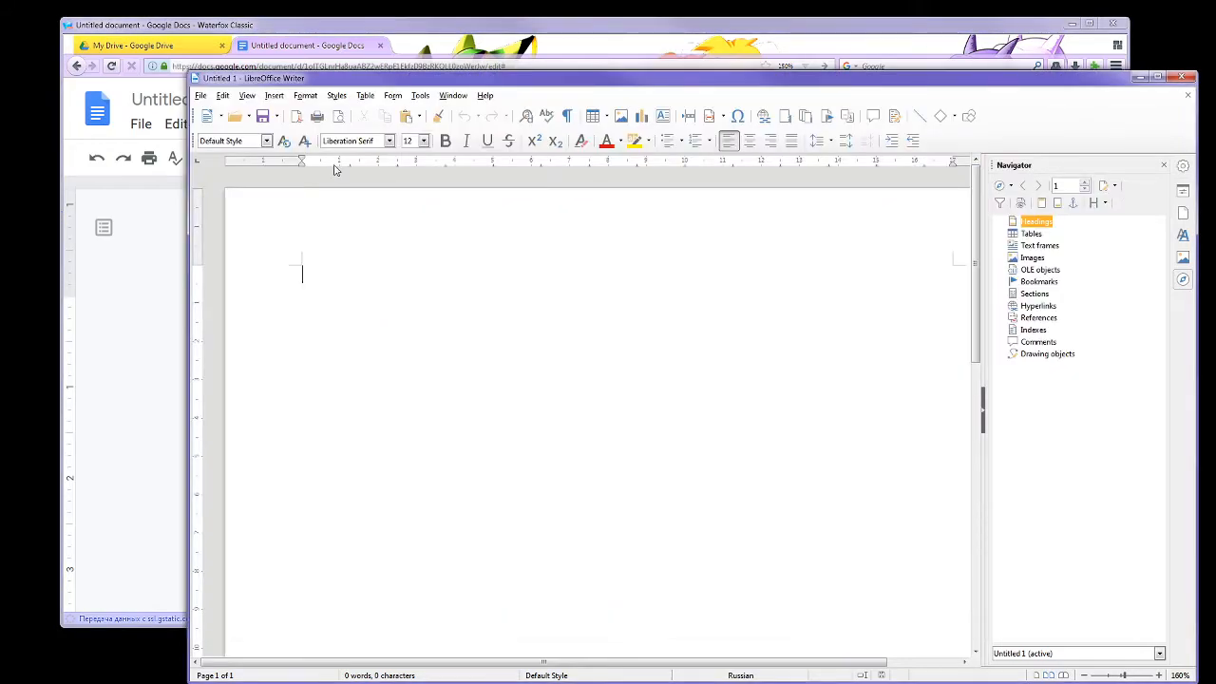
pyautogui.rightClick(339, 162)
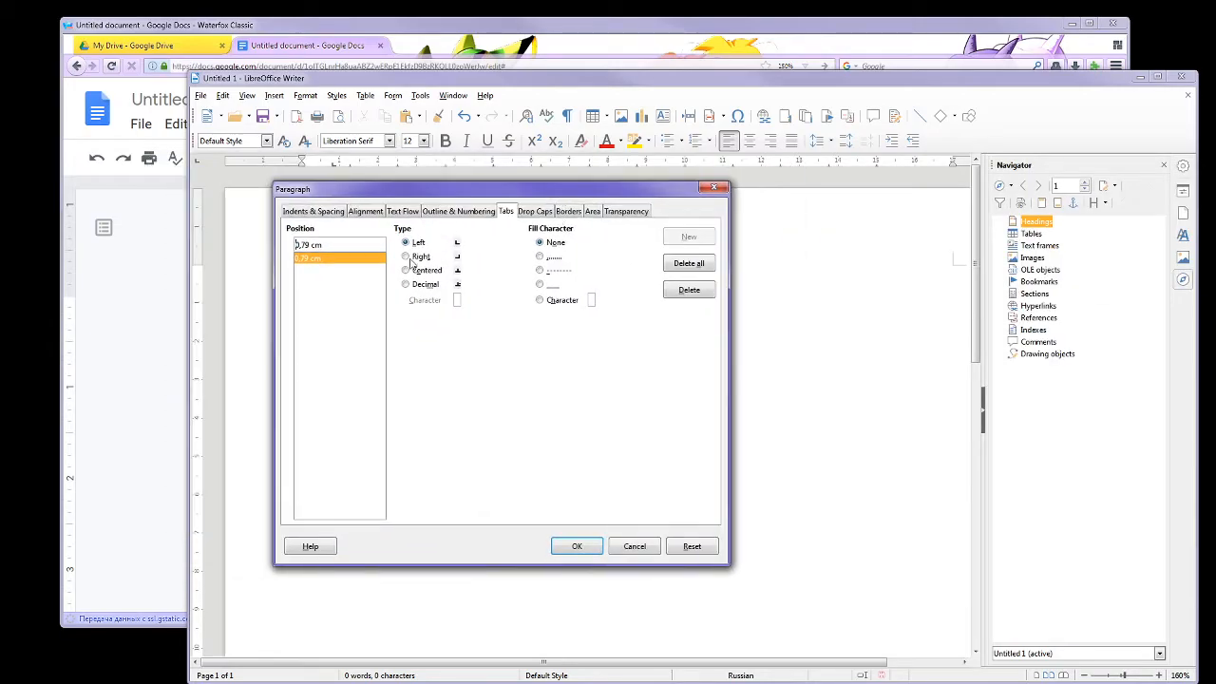
pyautogui.click(575, 545)
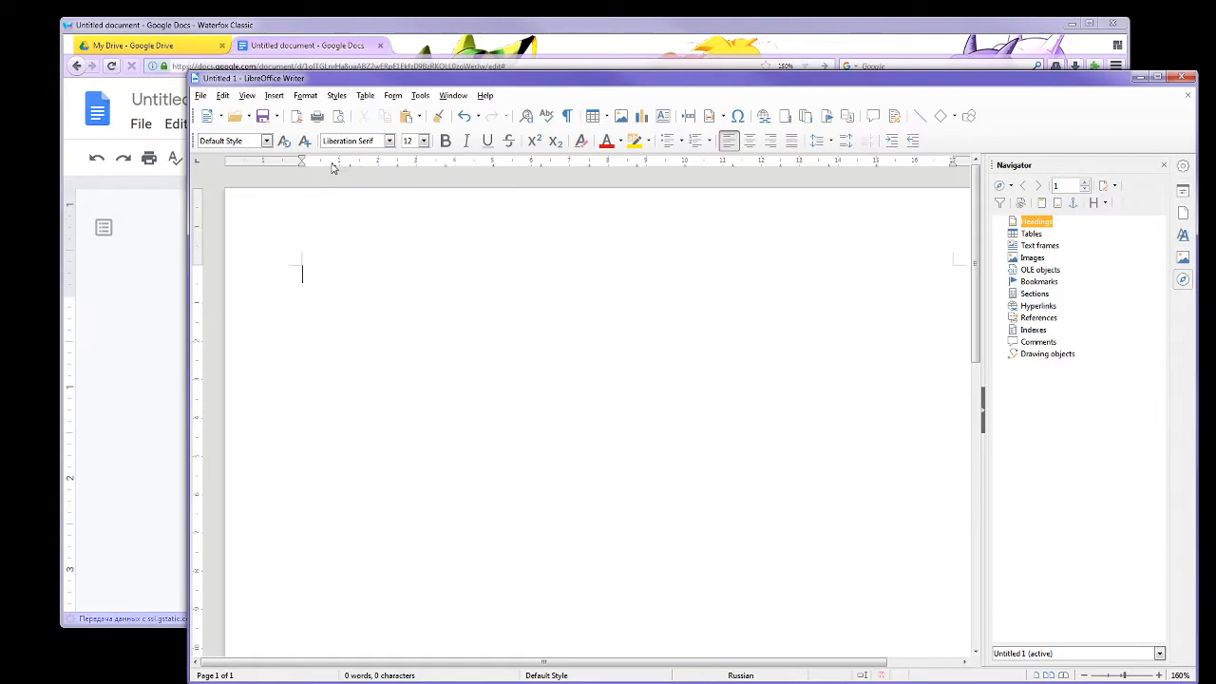
pyautogui.click(300, 159)
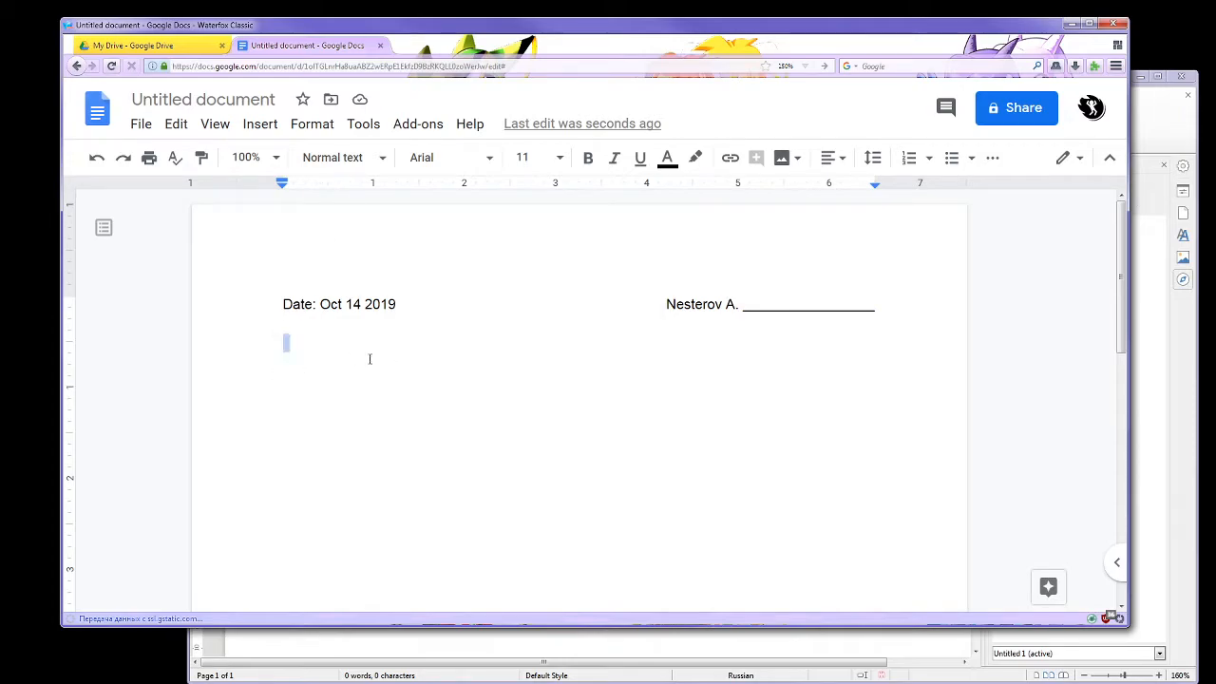
# Step: Start a second 'Date:' line and jump to the next tab stop after it
pyautogui.write('Date:')
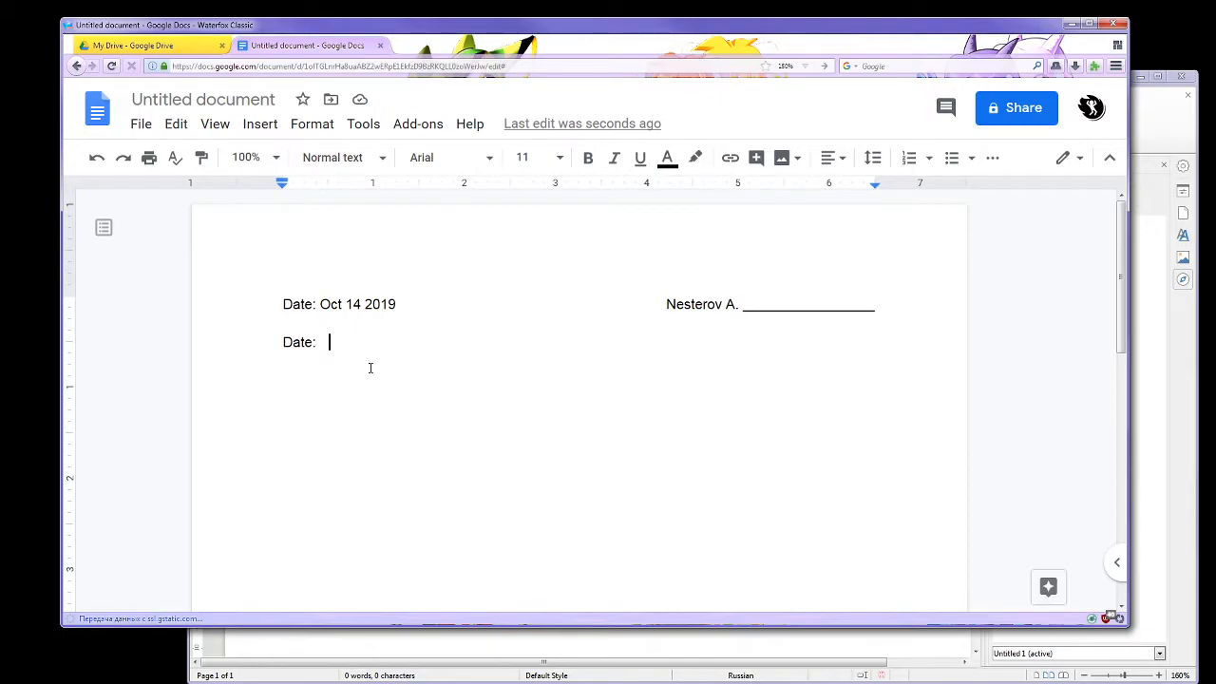
pyautogui.write('Tab')
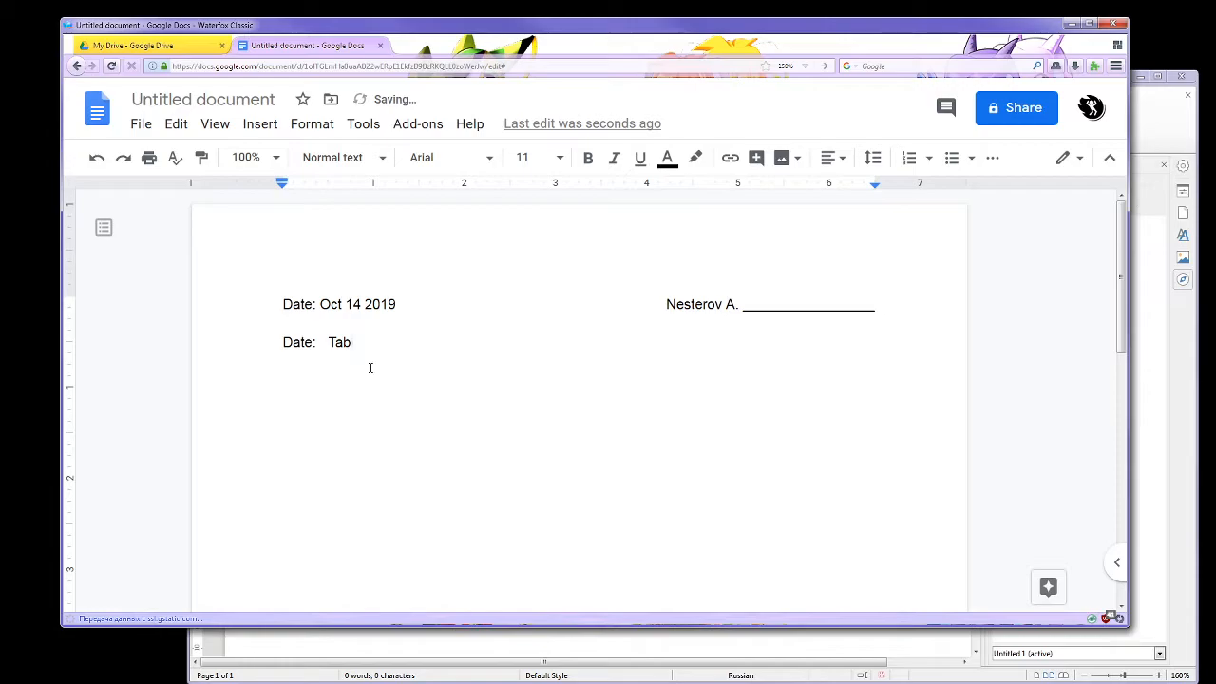
pyautogui.press('Backspace')
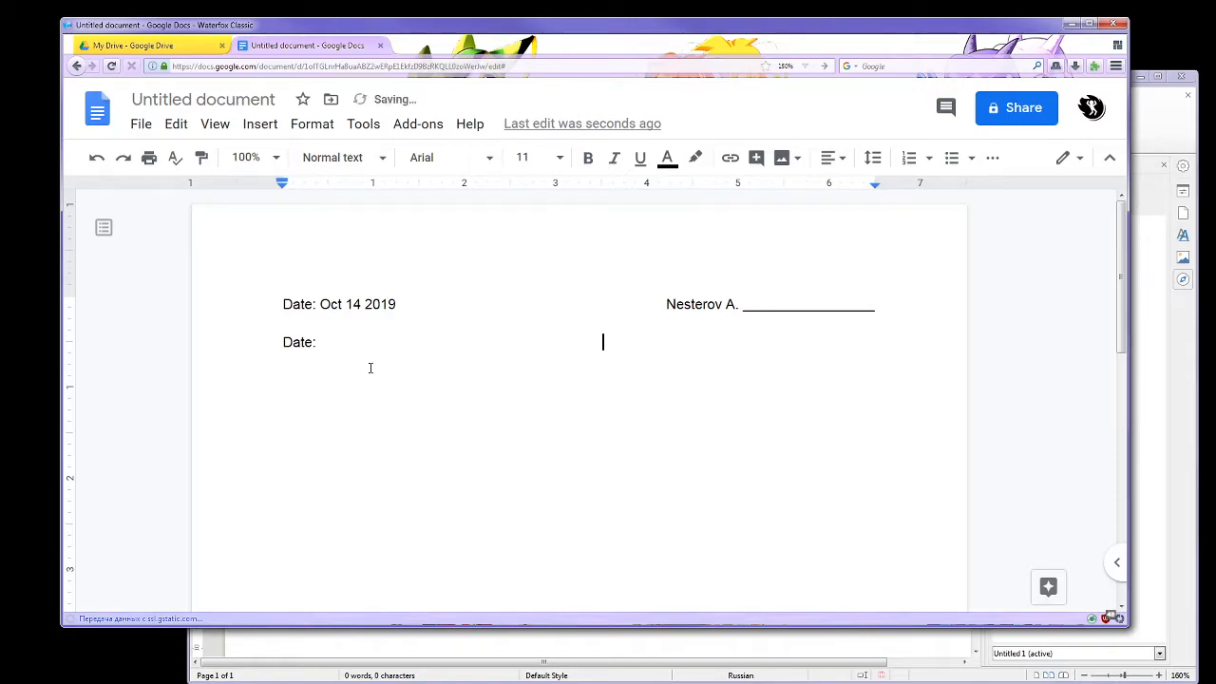
pyautogui.click(319, 342)
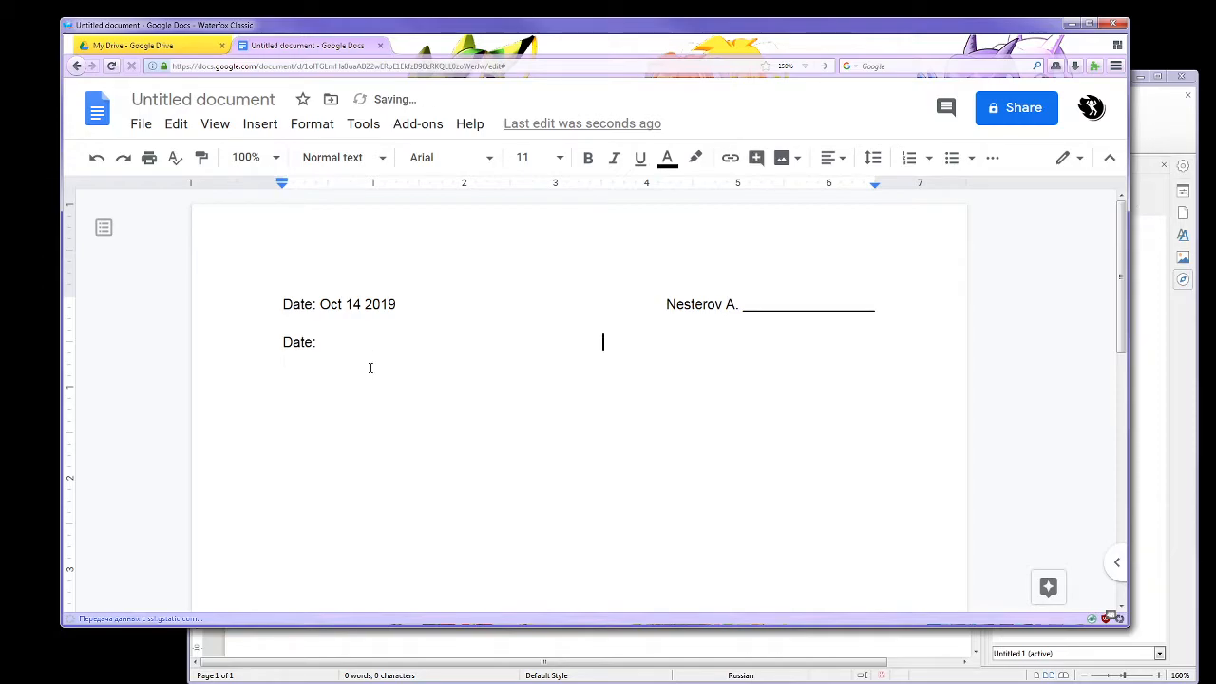
# Step: Add tab-separated test rows 'A B C' and 'A BBBB CCC' to check the tab stops
pyautogui.write('A       B')
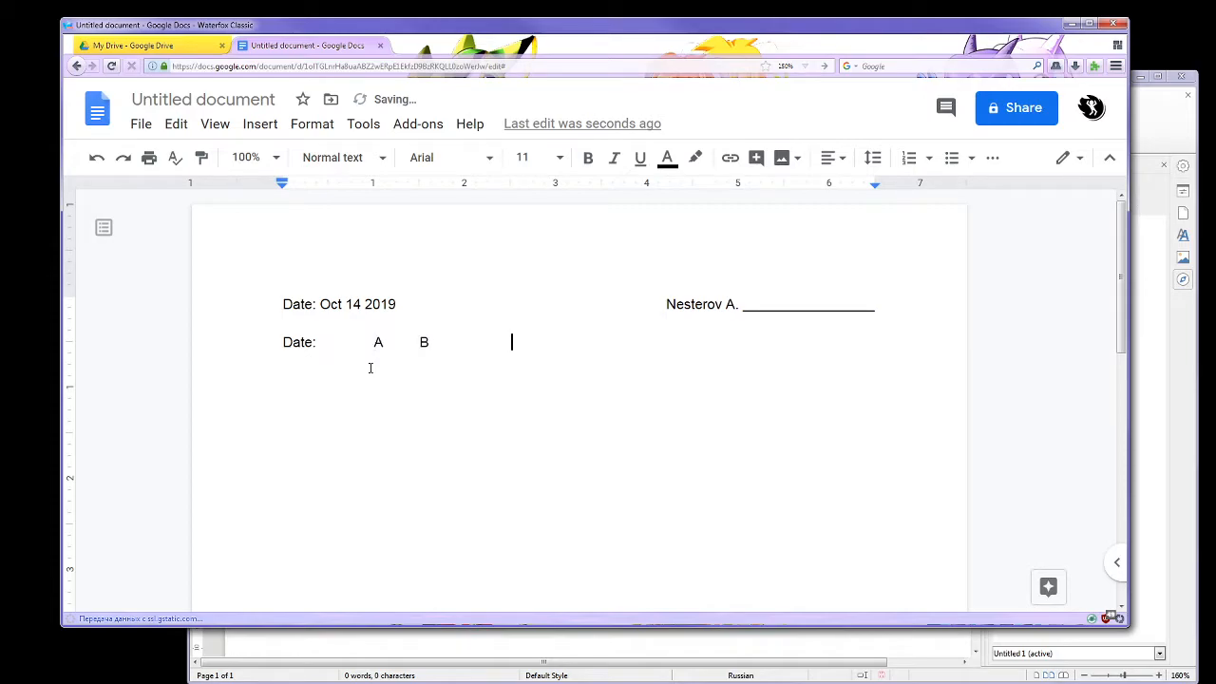
pyautogui.write('C')
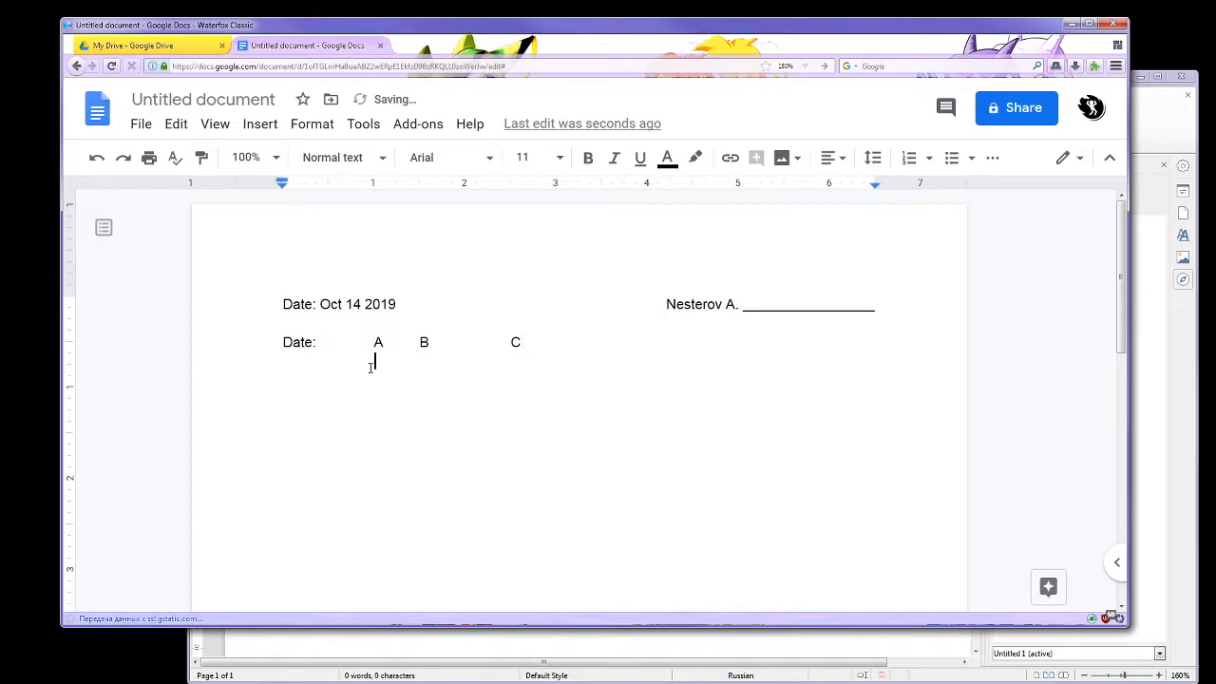
pyautogui.write('A')
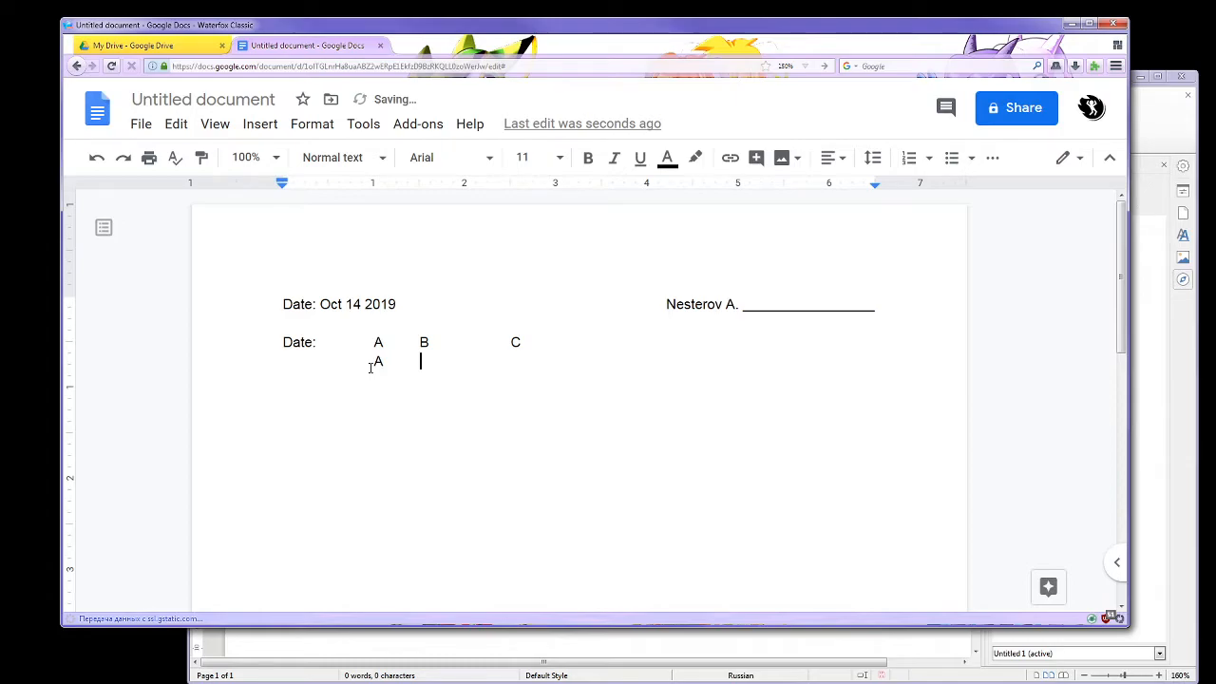
pyautogui.write('BBBB')
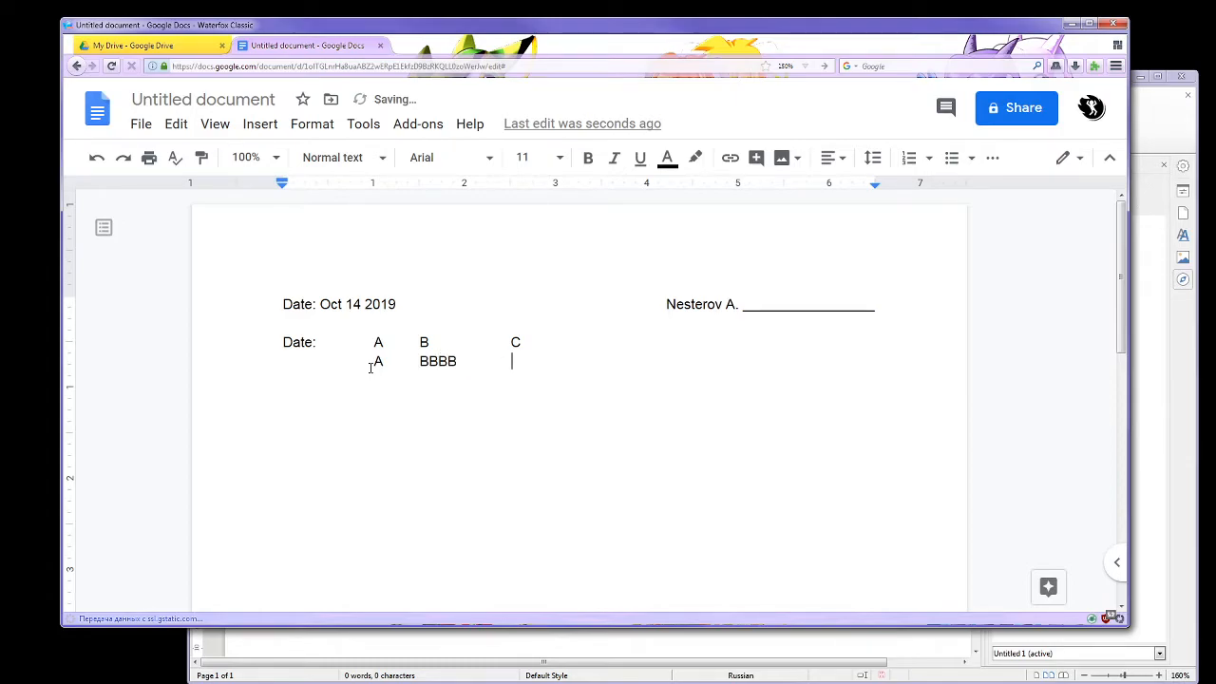
pyautogui.write('CCC')
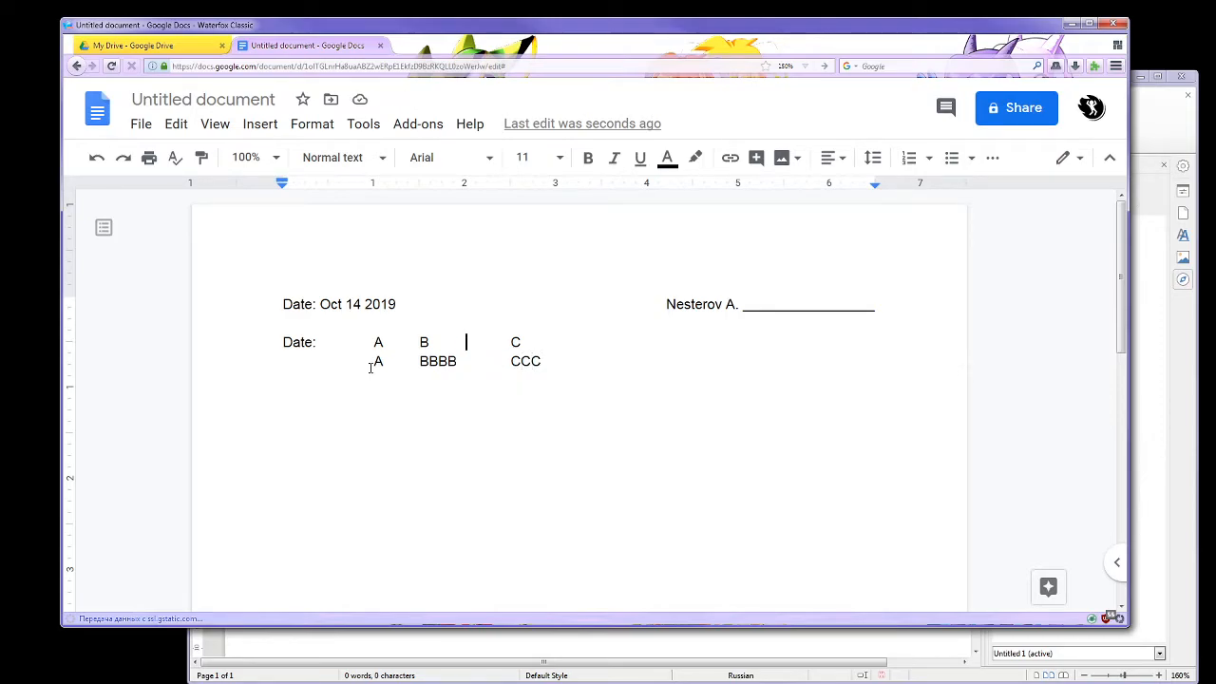
pyautogui.click(510, 361)
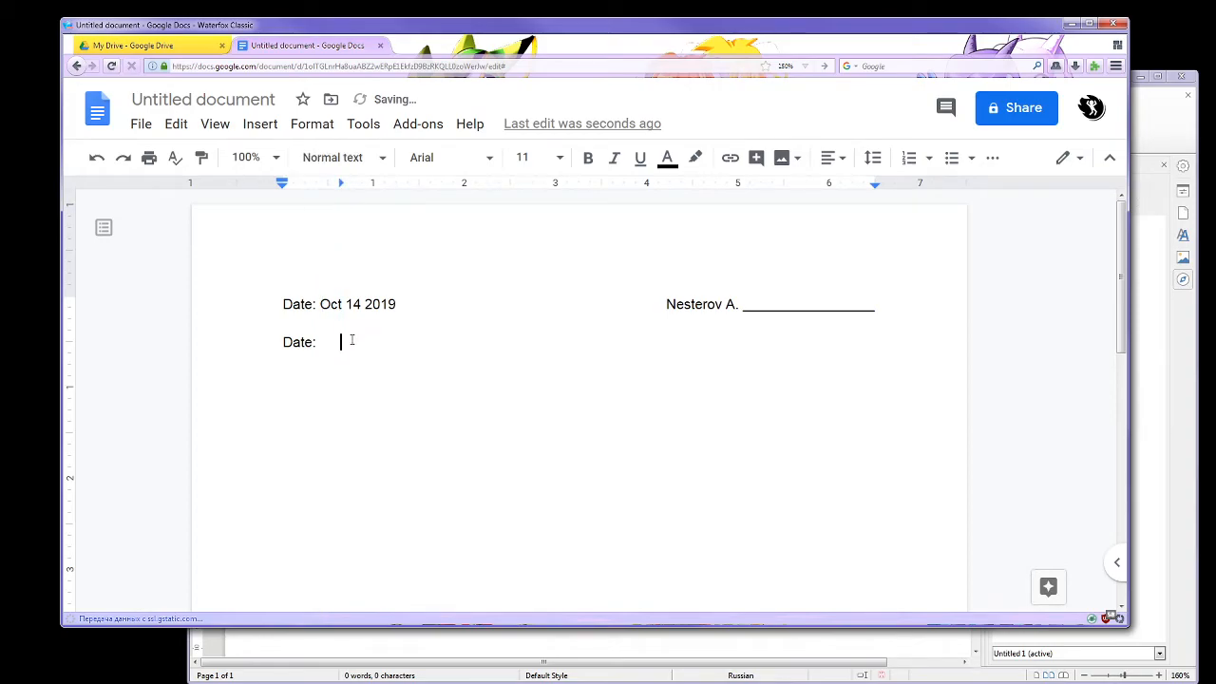
pyautogui.write('Oct')
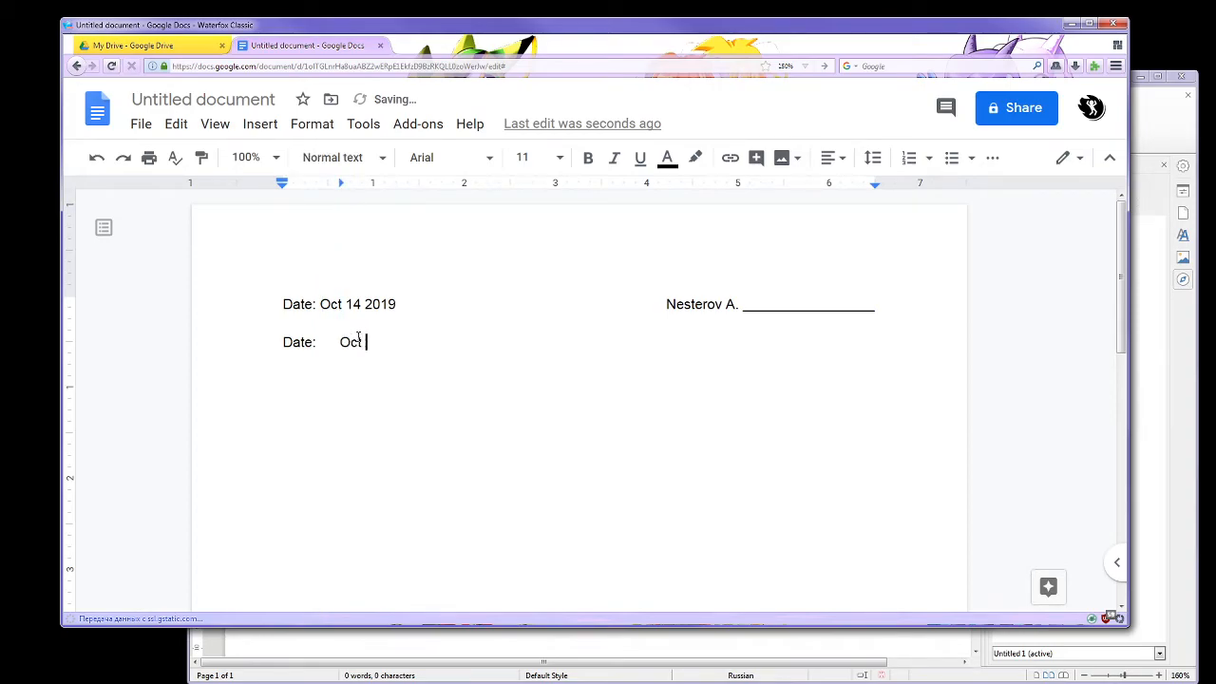
pyautogui.write('145')
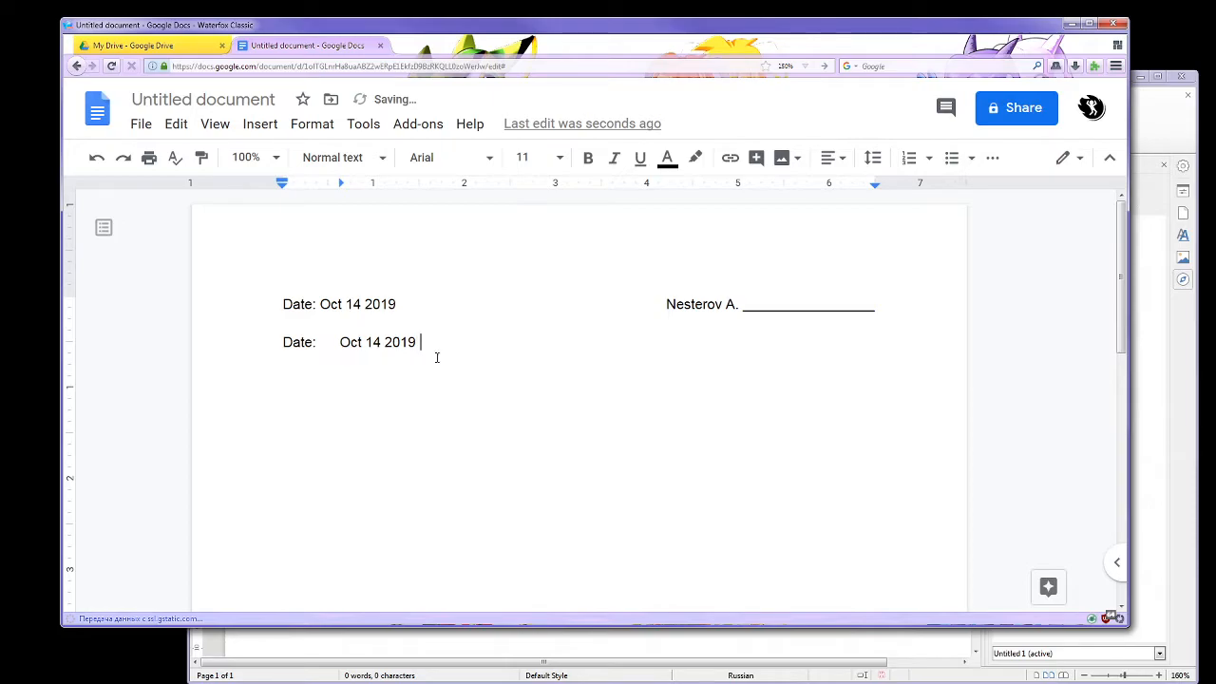
pyautogui.rightClick(452, 187)
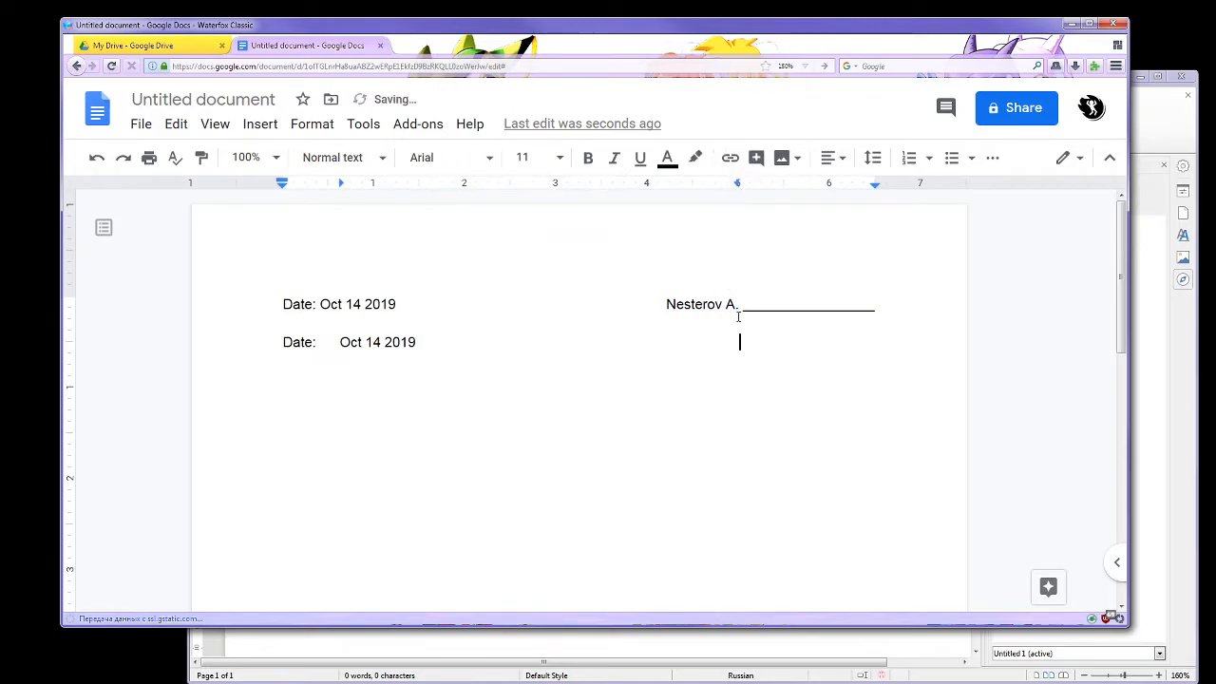
pyautogui.write('Nesterov A. ________________')
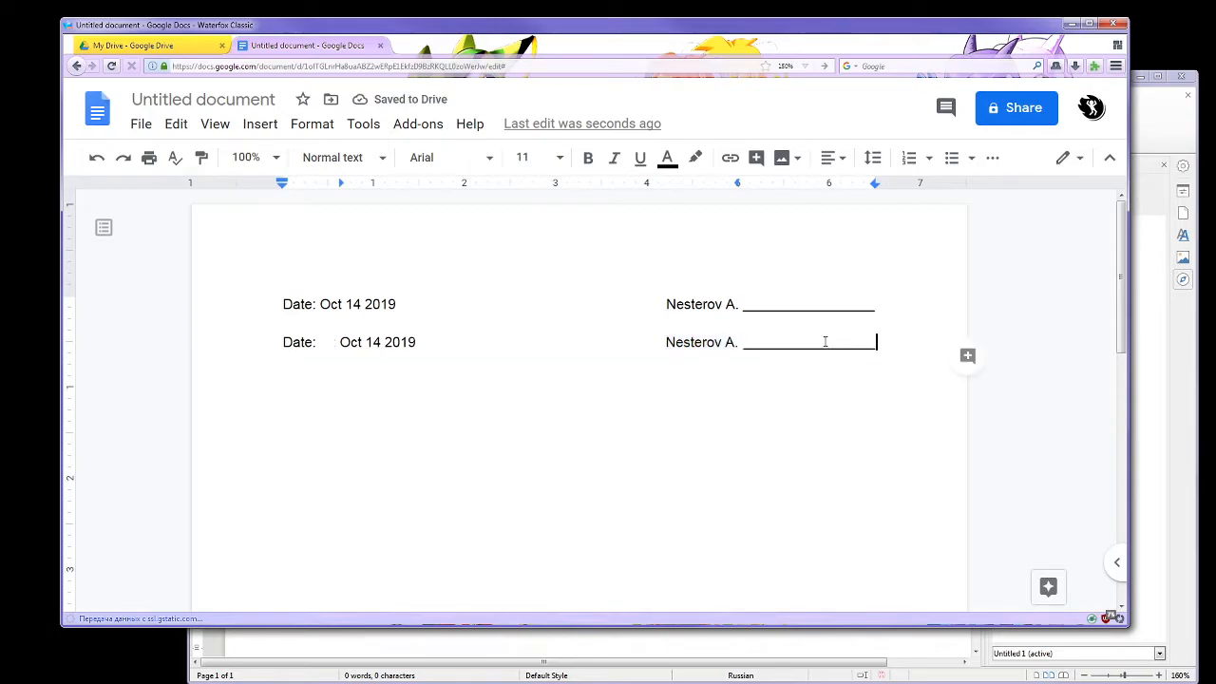
# Step: Begin a third line with 'Date:'
pyautogui.write('D')
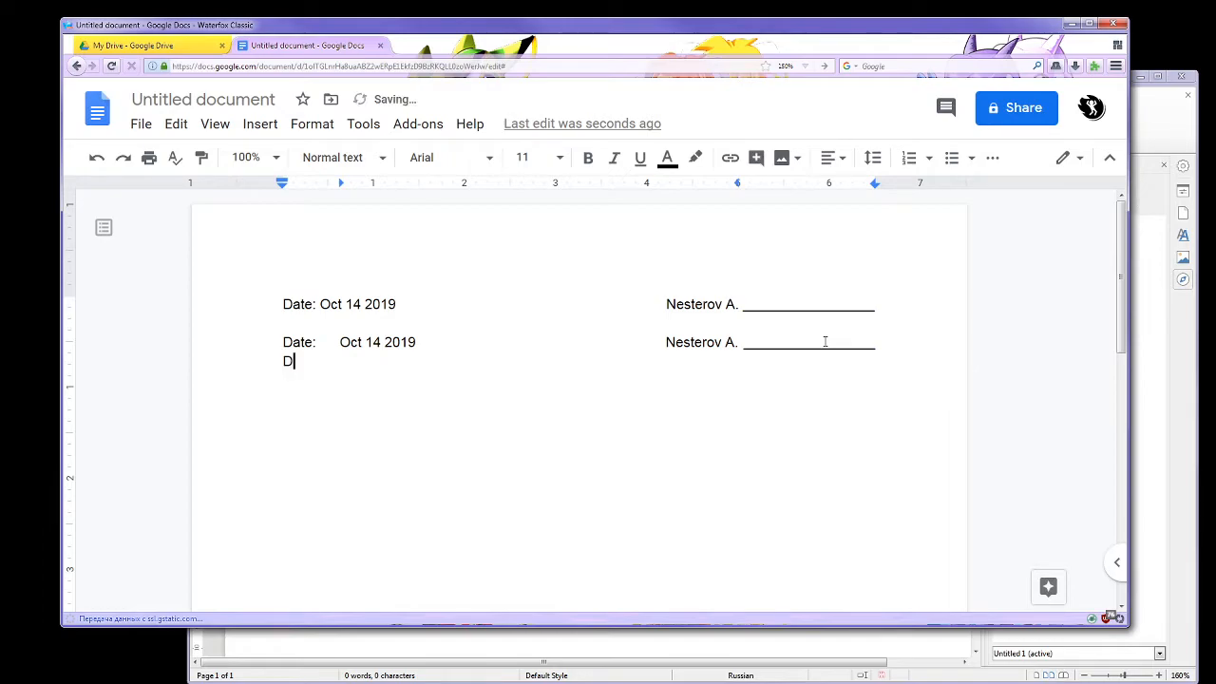
pyautogui.write('ate:')
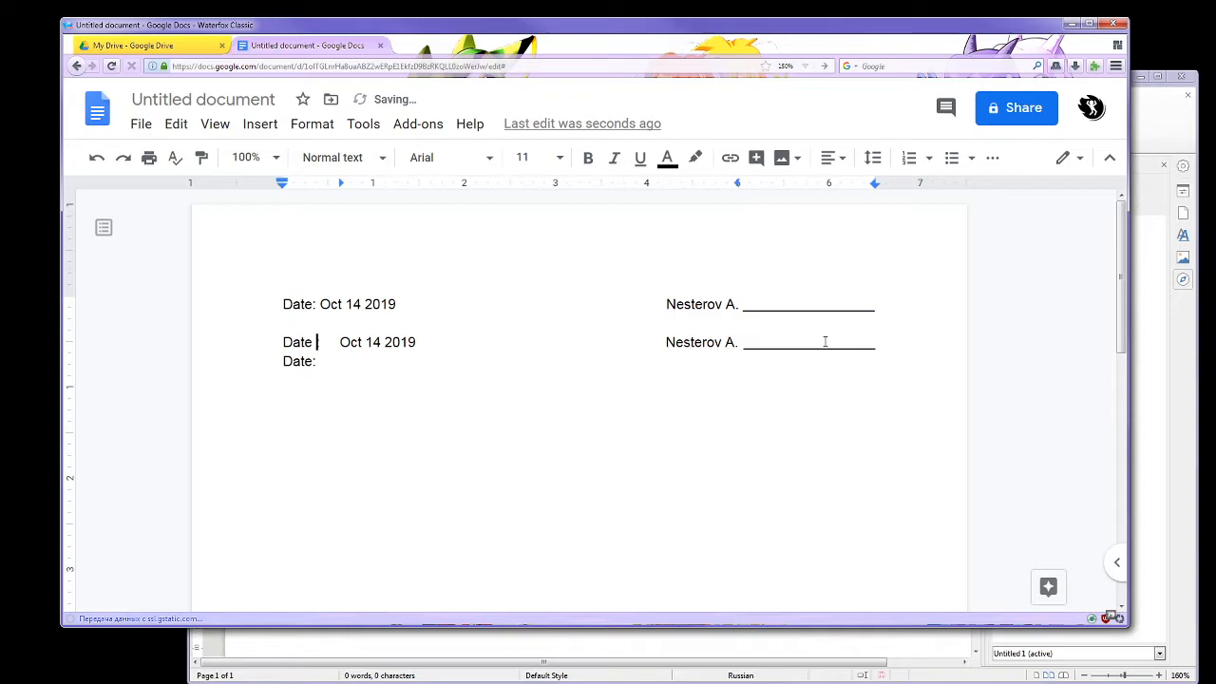
pyautogui.write('A:')
pyautogui.click(311, 361)
pyautogui.write(' B')
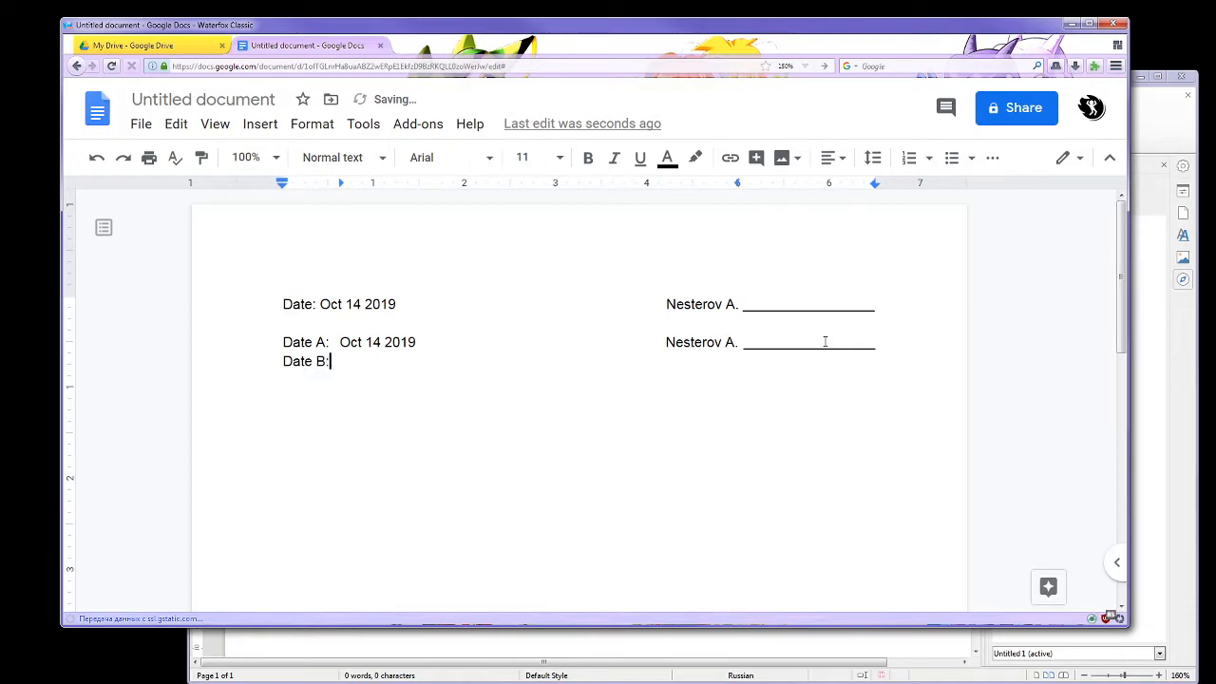
pyautogui.write('Oct')
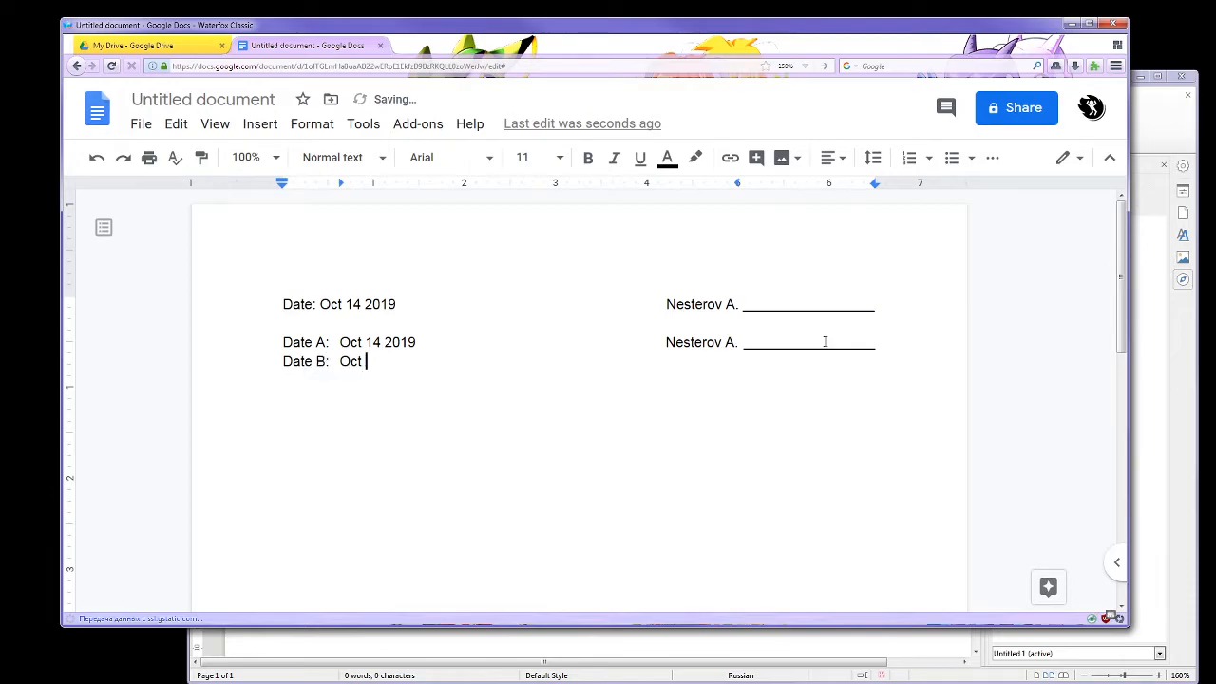
pyautogui.write('18 2019')
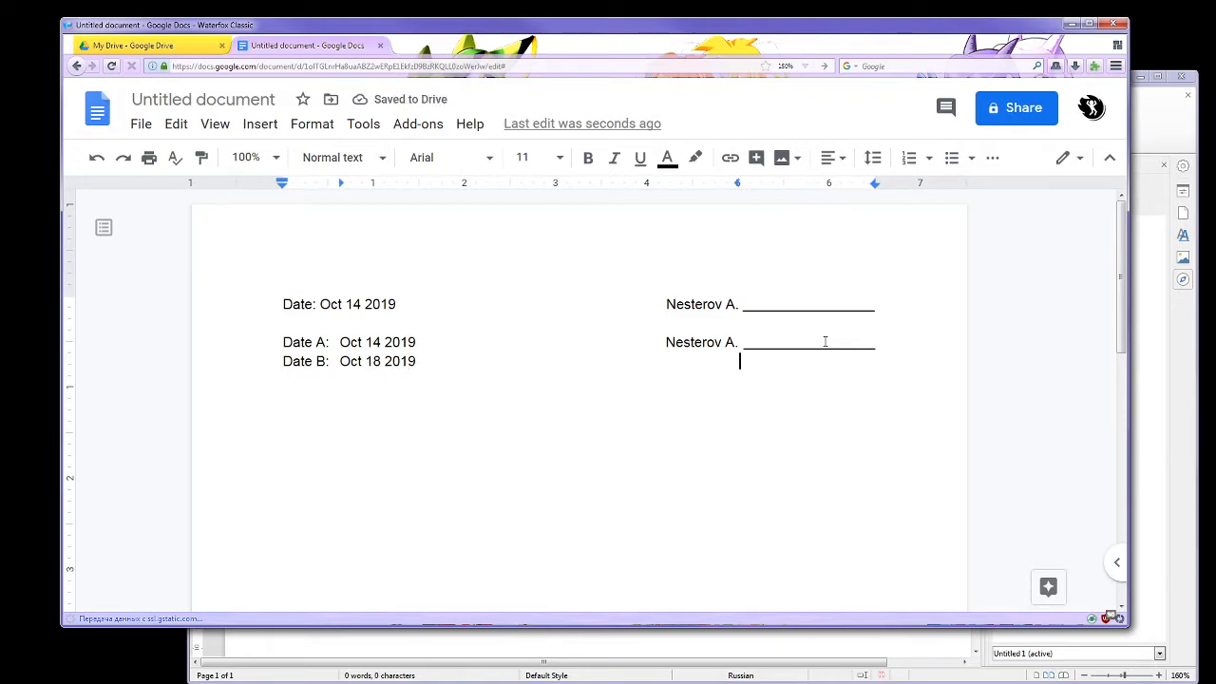
pyautogui.write('Joe W.')
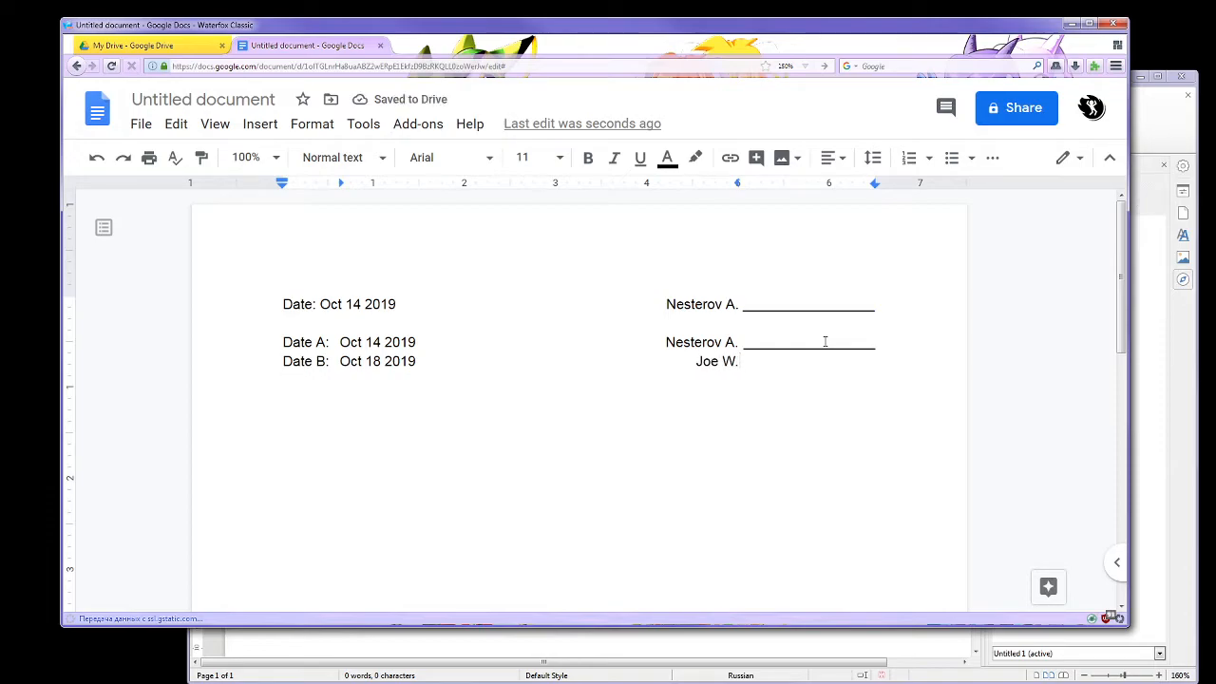
pyautogui.write('Reed ________________')
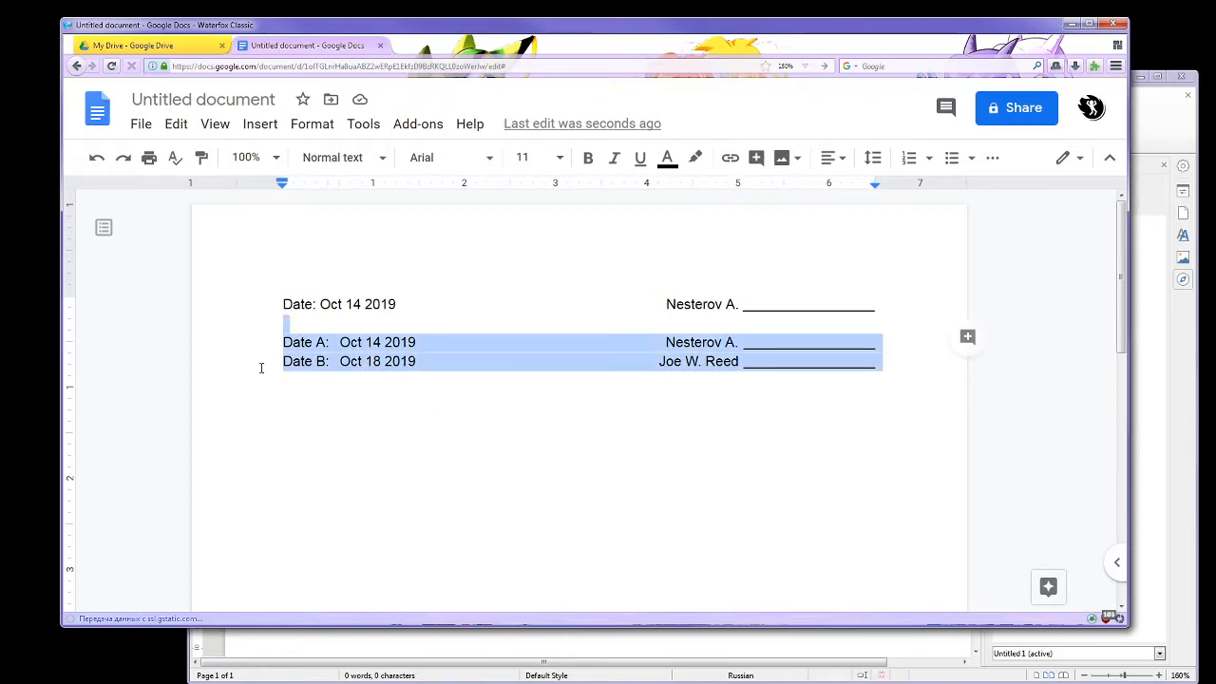
# Step: Delete the original Date line and move the Date A/B tab stops to about 1.06 and 4.94 inches
pyautogui.click(872, 158)
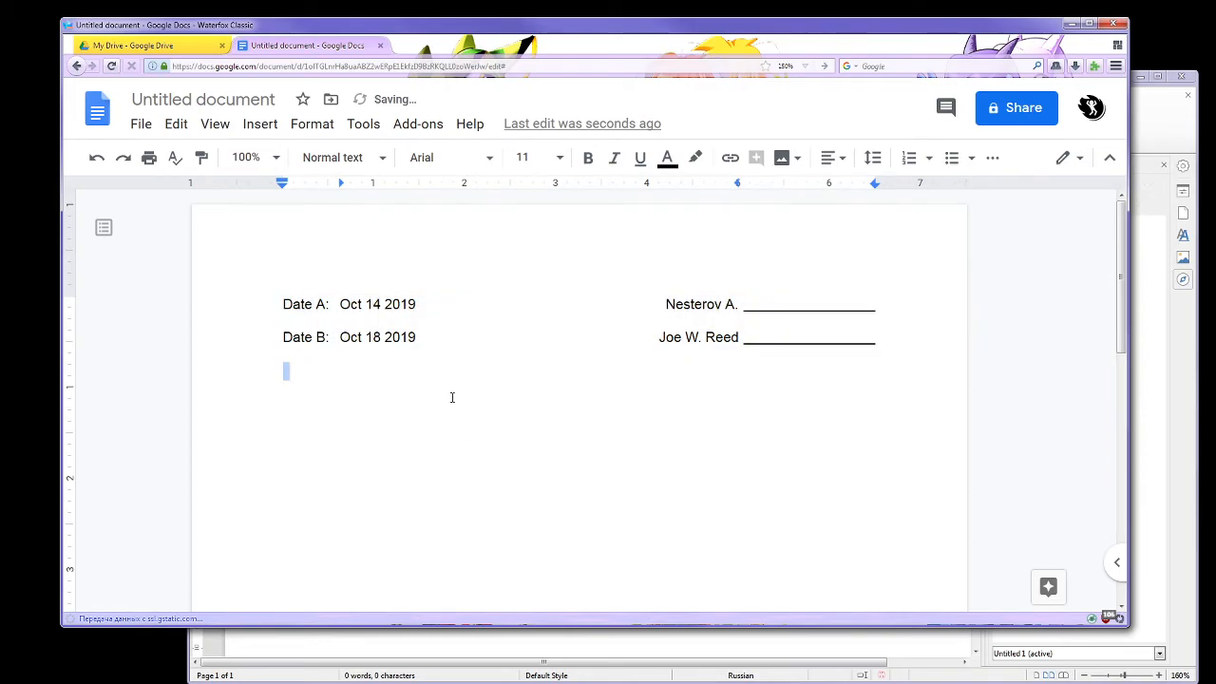
pyautogui.moveTo(282, 304); pyautogui.dragTo(874, 350)
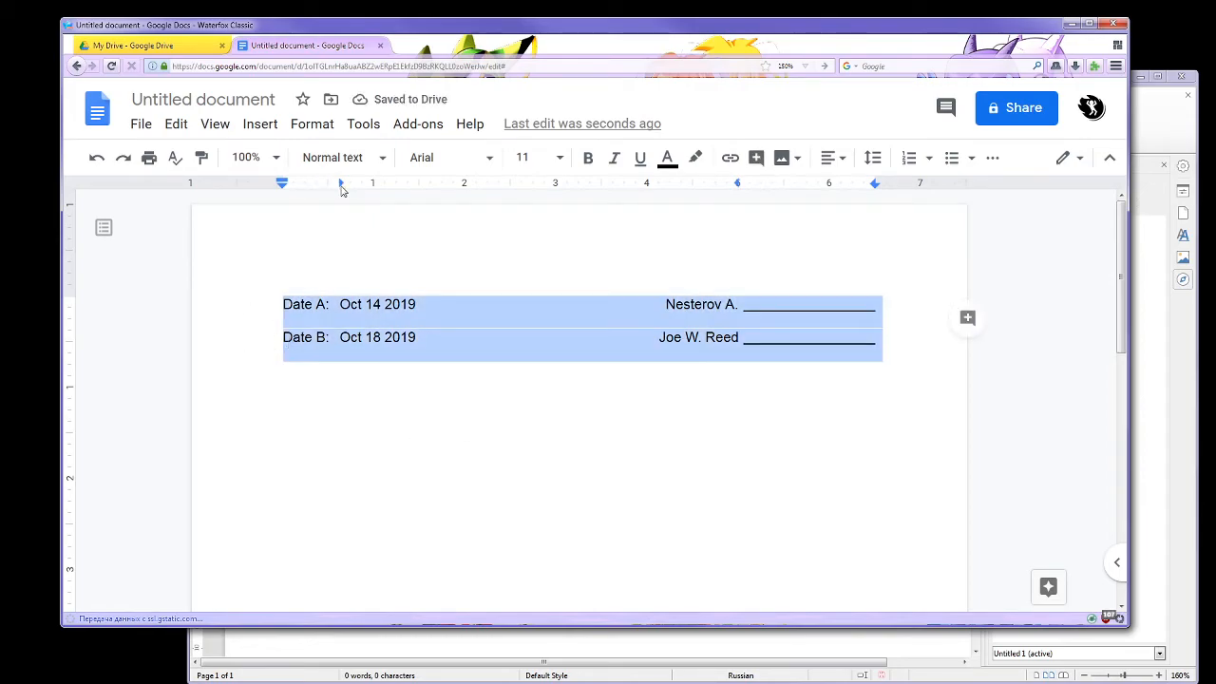
pyautogui.moveTo(340, 183); pyautogui.dragTo(378, 183)
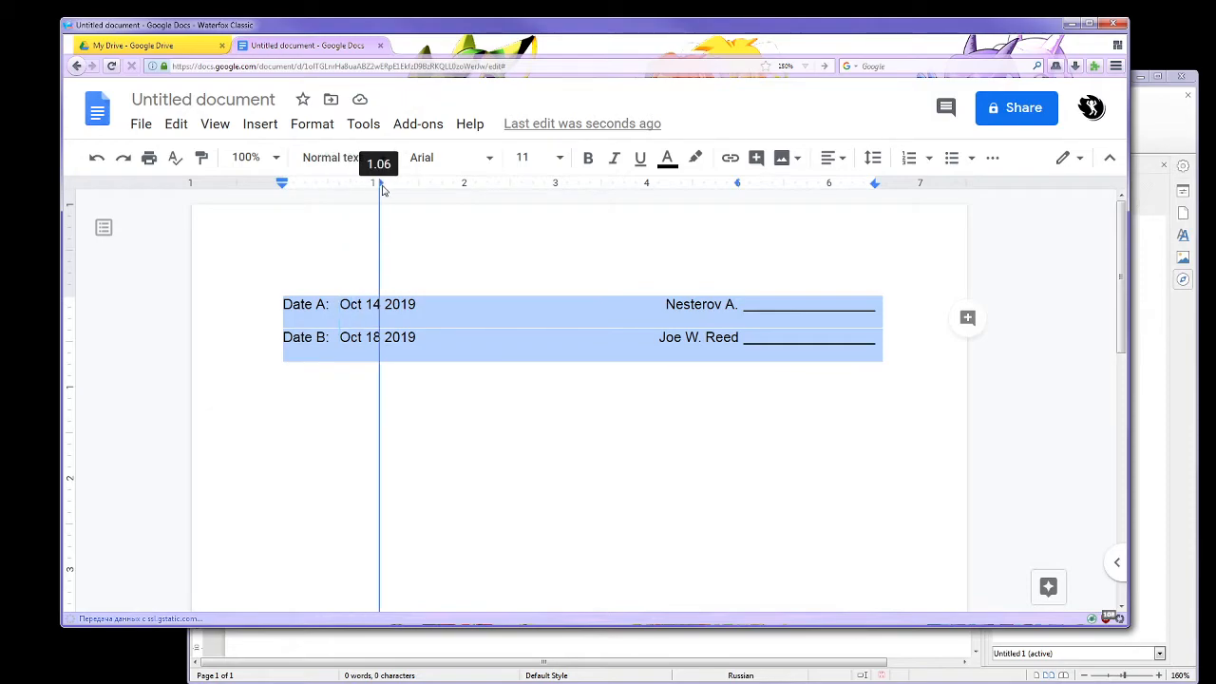
pyautogui.moveTo(376, 183); pyautogui.dragTo(395, 182)
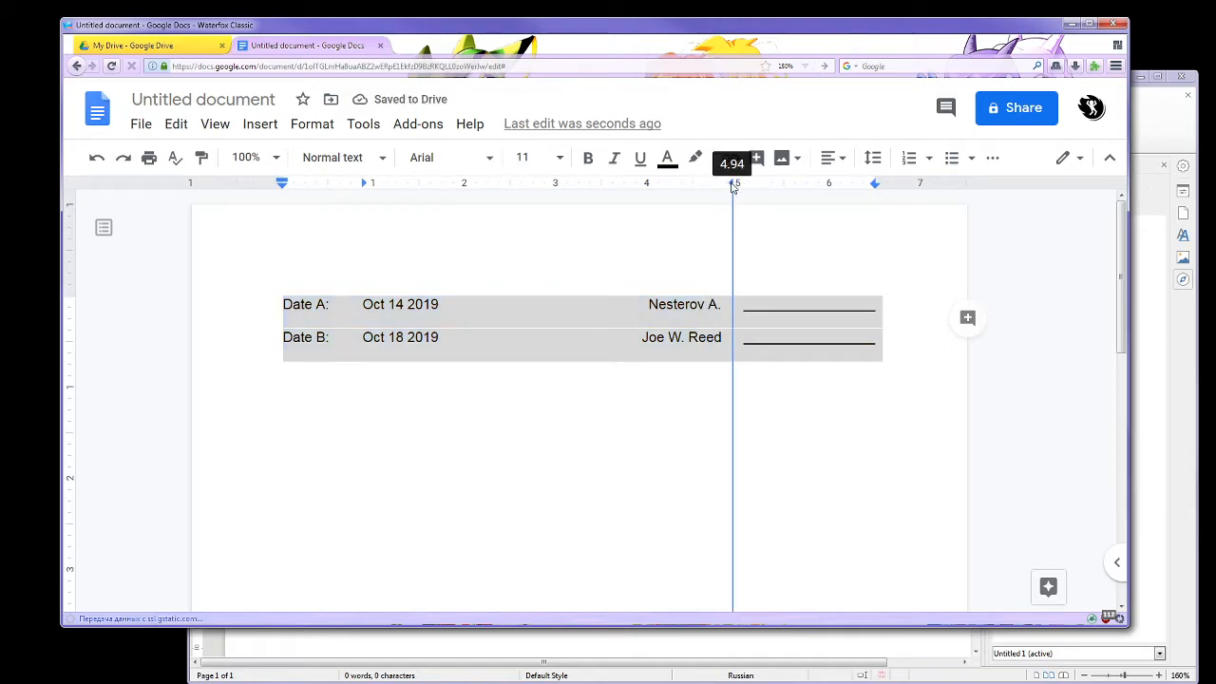
pyautogui.moveTo(304, 304); pyautogui.dragTo(826, 380)
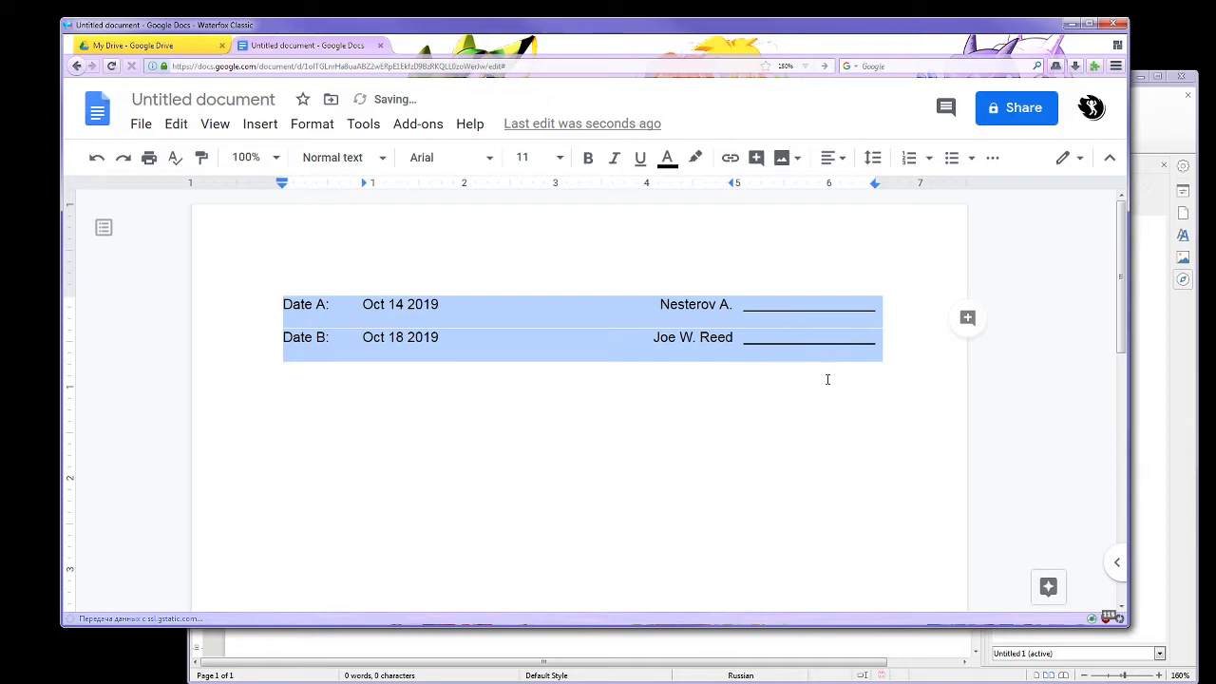
# Step: Check the tab stop positions in the Writer paragraph Tabs settings and close the dialog
pyautogui.click(433, 272)
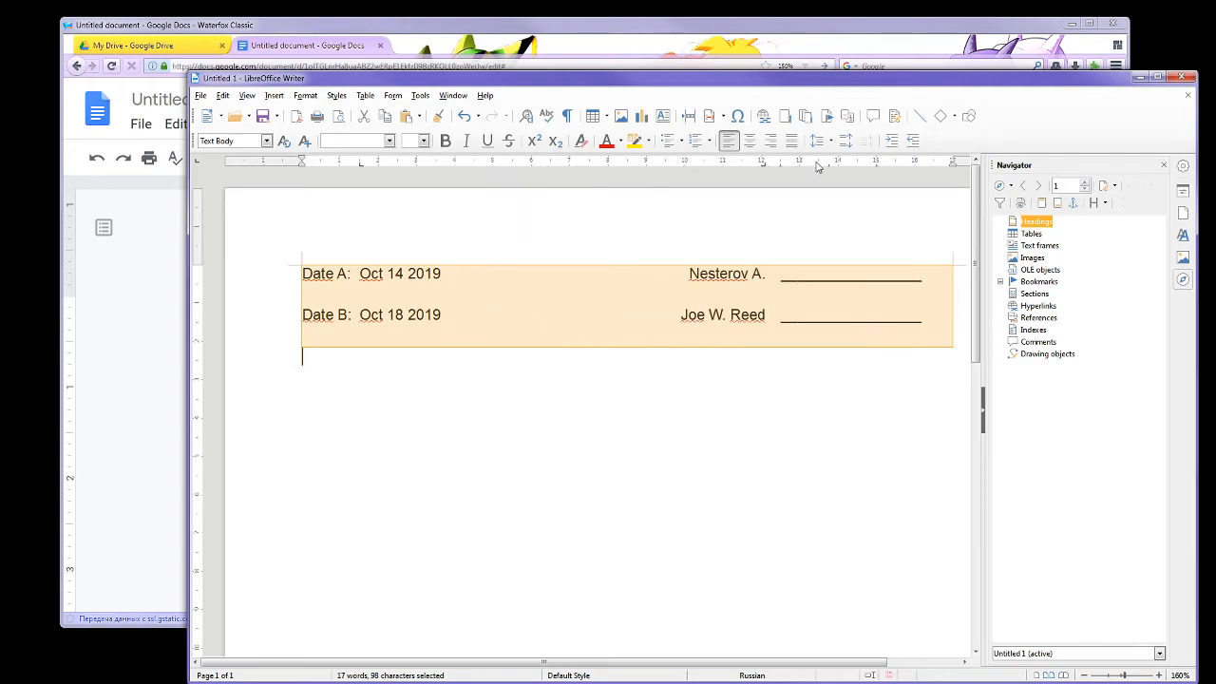
pyautogui.moveTo(813, 169)
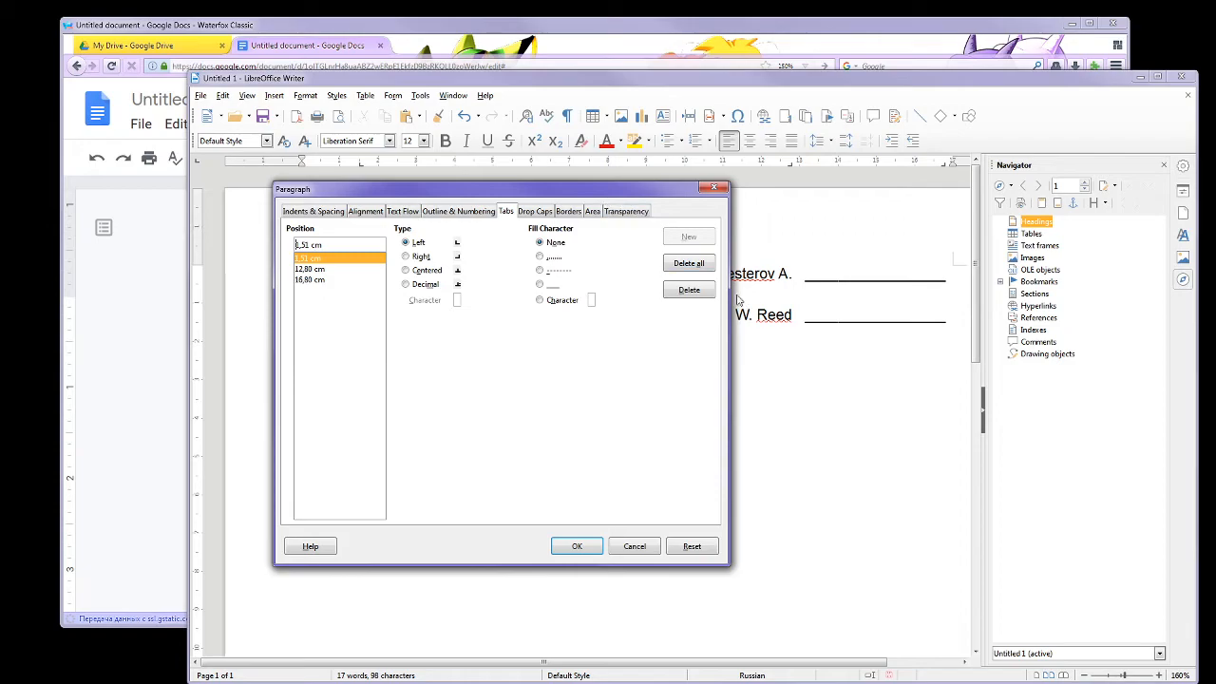
pyautogui.click(577, 545)
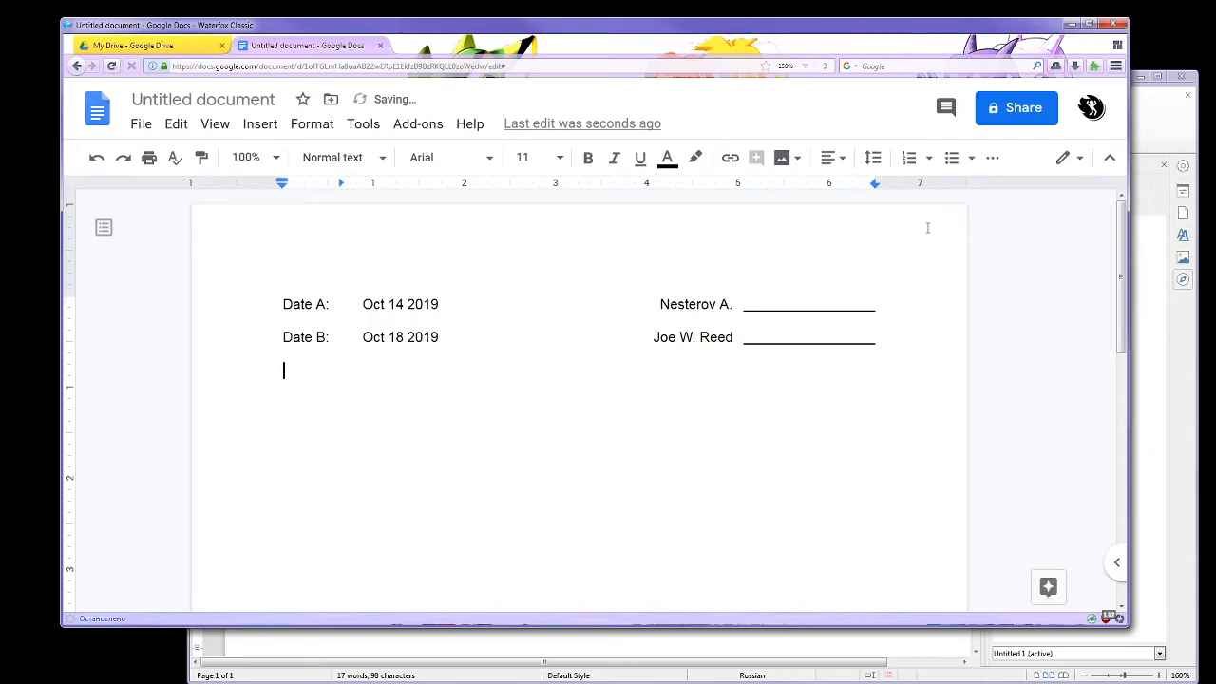
pyautogui.moveTo(836, 178)
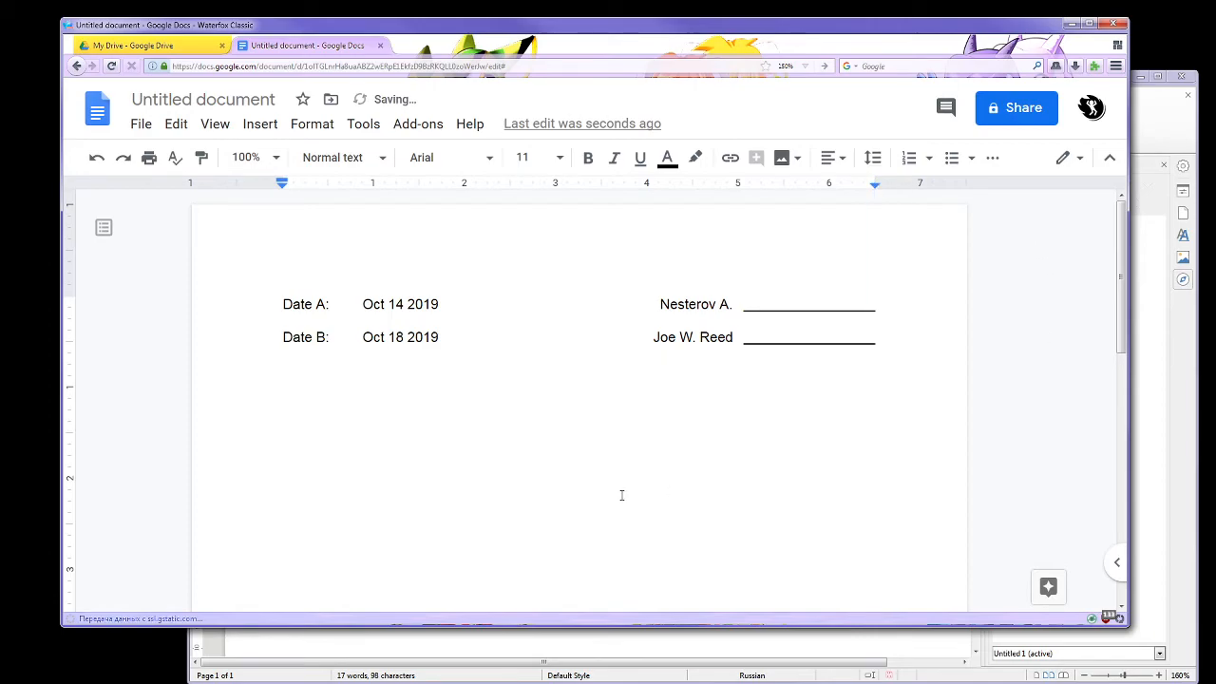
# Step: Write a new line 'Agent Black vs. Agent White' below the date lines
pyautogui.write('Pare')
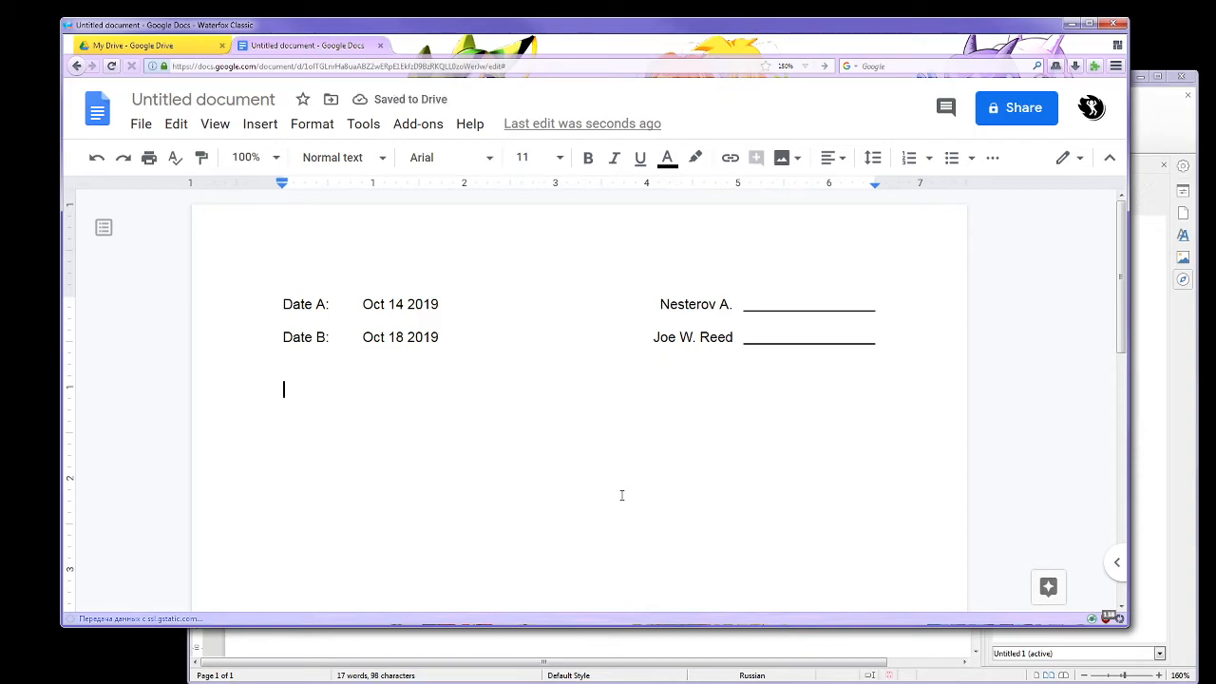
pyautogui.write('Age')
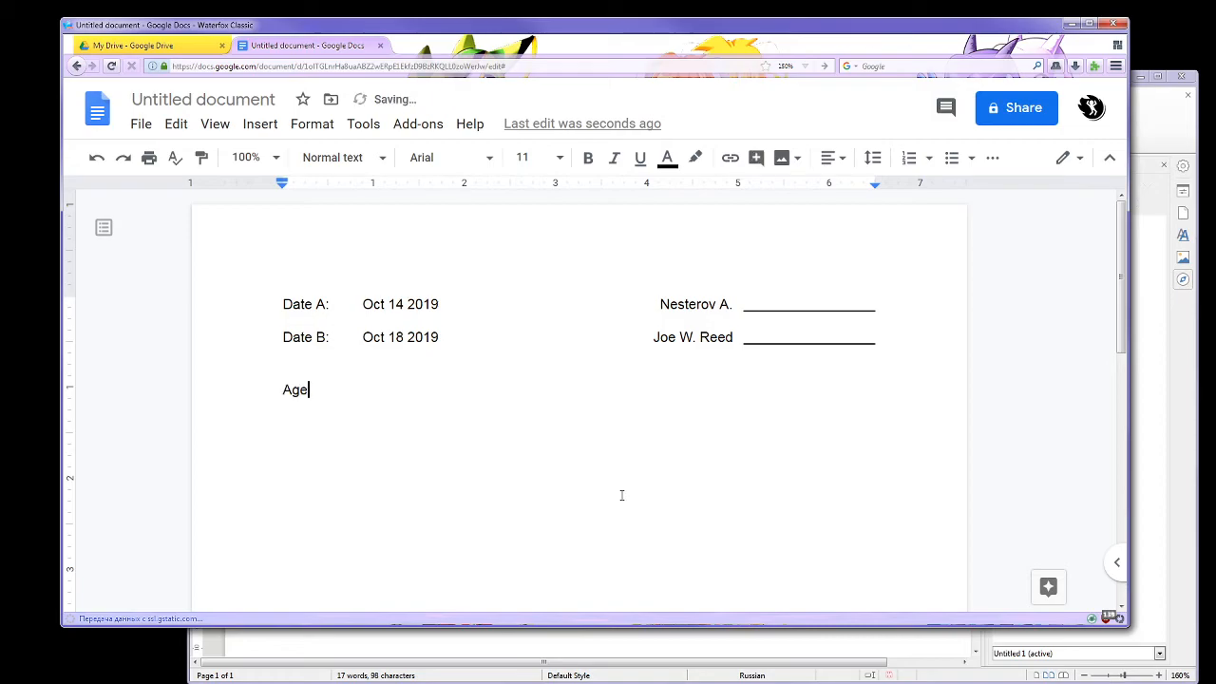
pyautogui.write('nt Bla')
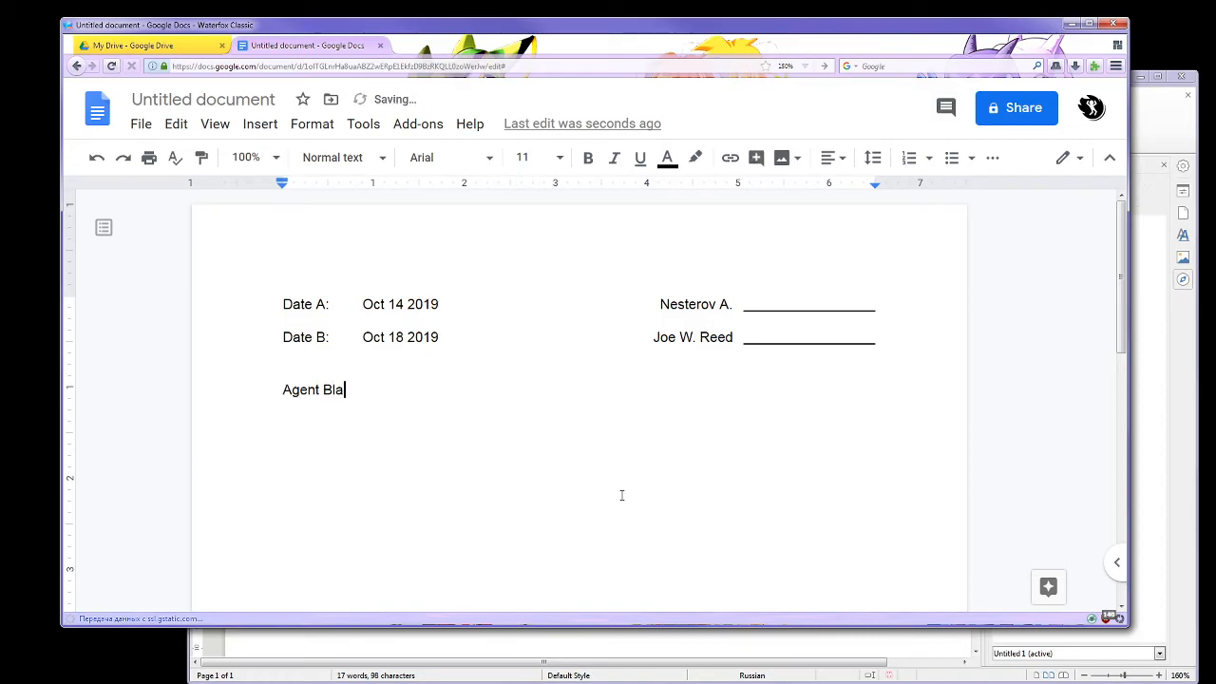
pyautogui.write('ck vs')
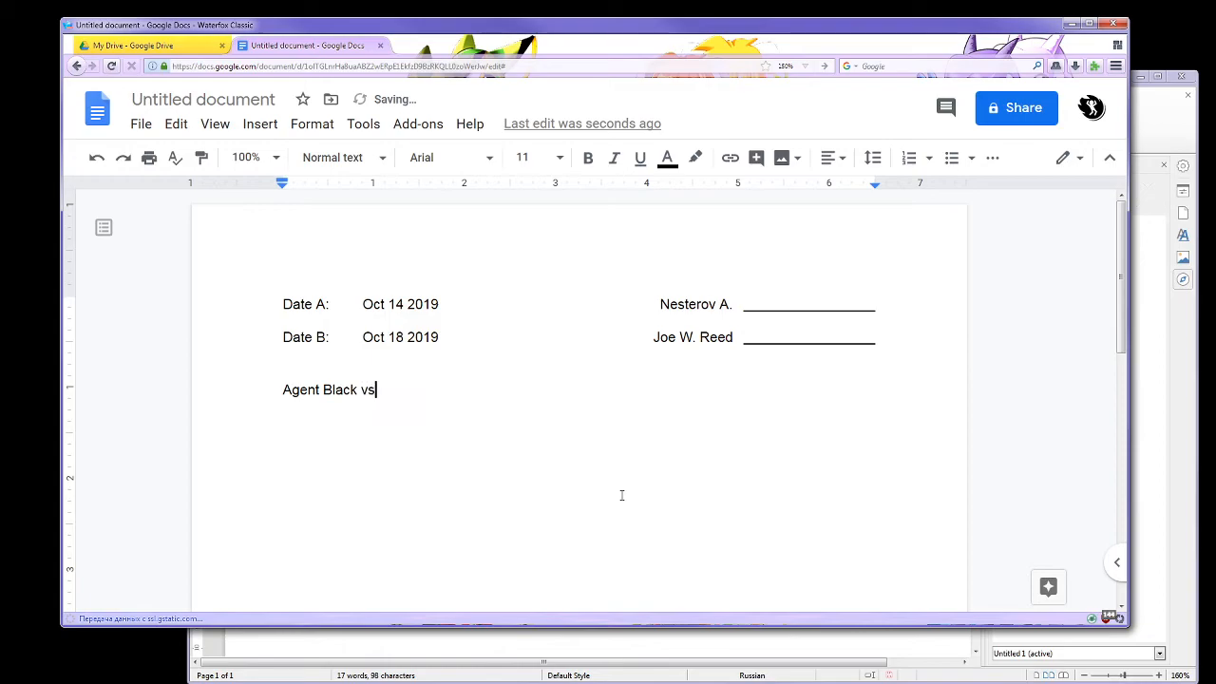
pyautogui.write('. Agent White')
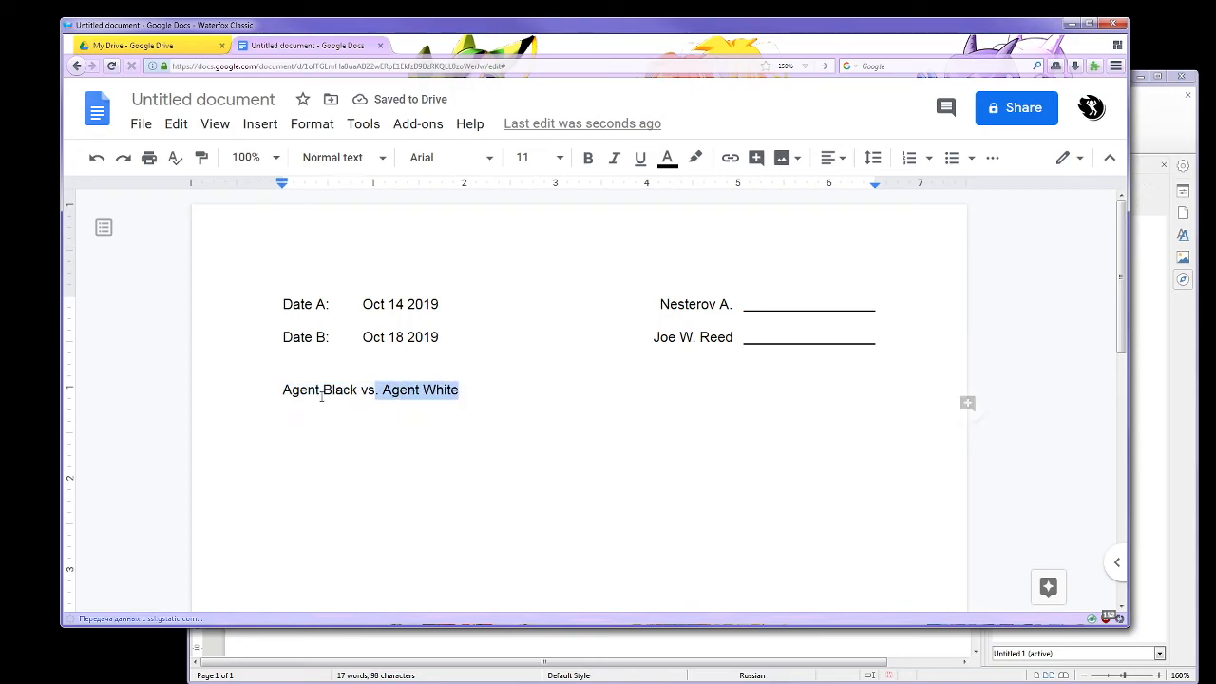
# Step: Insert a tab gap right after 'vs.' before Agent White
pyautogui.click(459, 390)
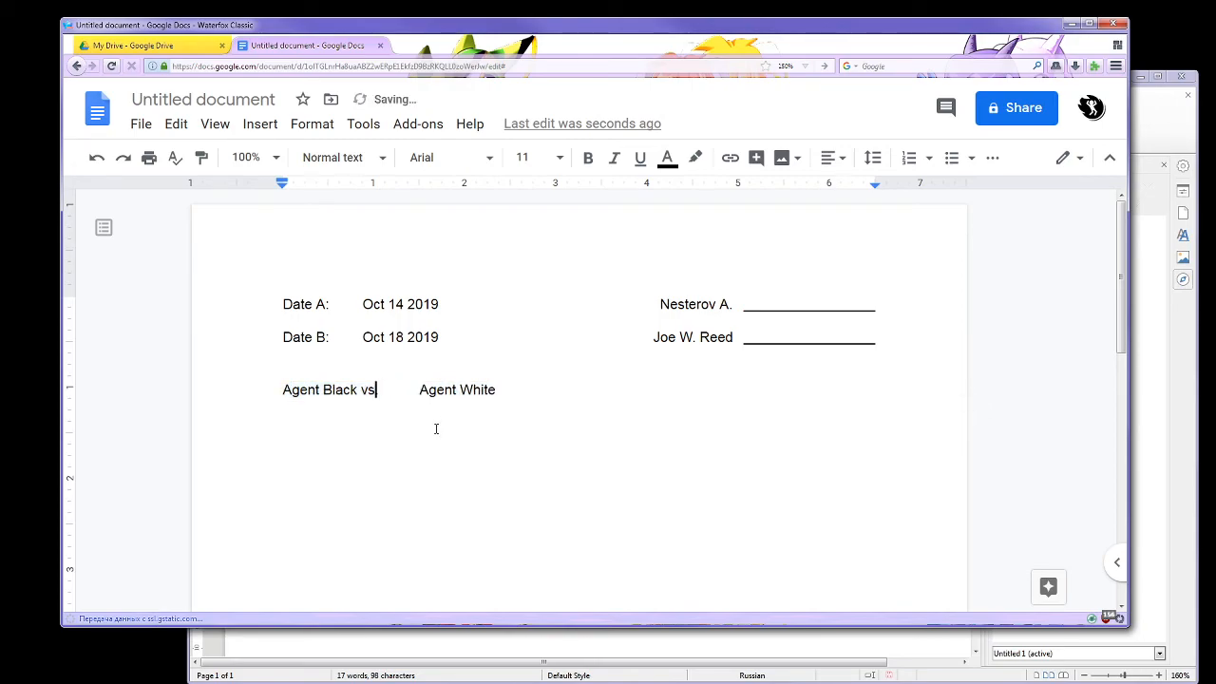
pyautogui.write('.')
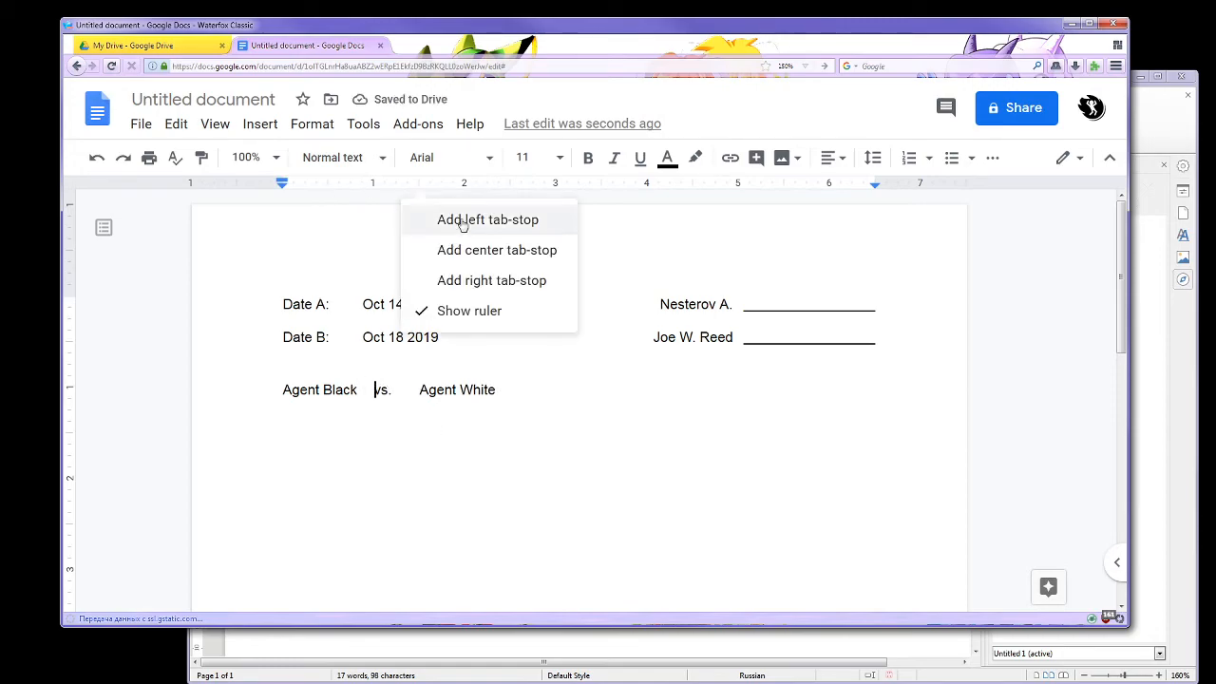
pyautogui.moveTo(475, 224)
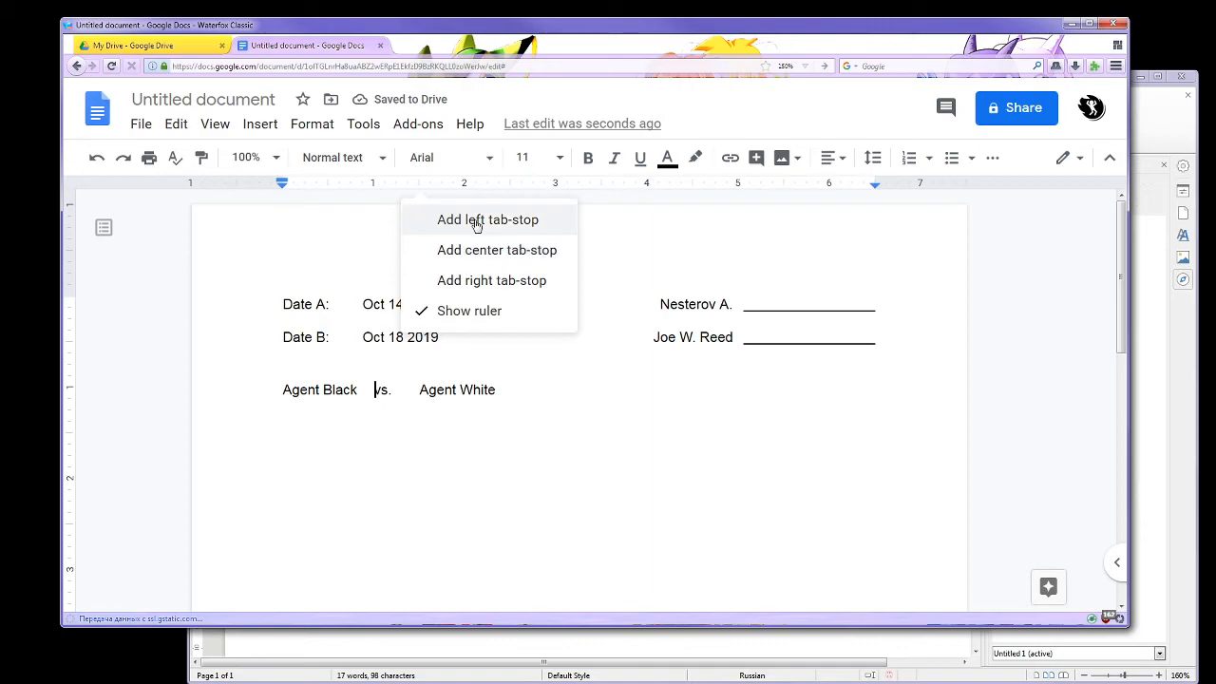
# Step: Add a left tab stop and shift it to about 2.94 inches to spread the agent line across the page
pyautogui.click(487, 221)
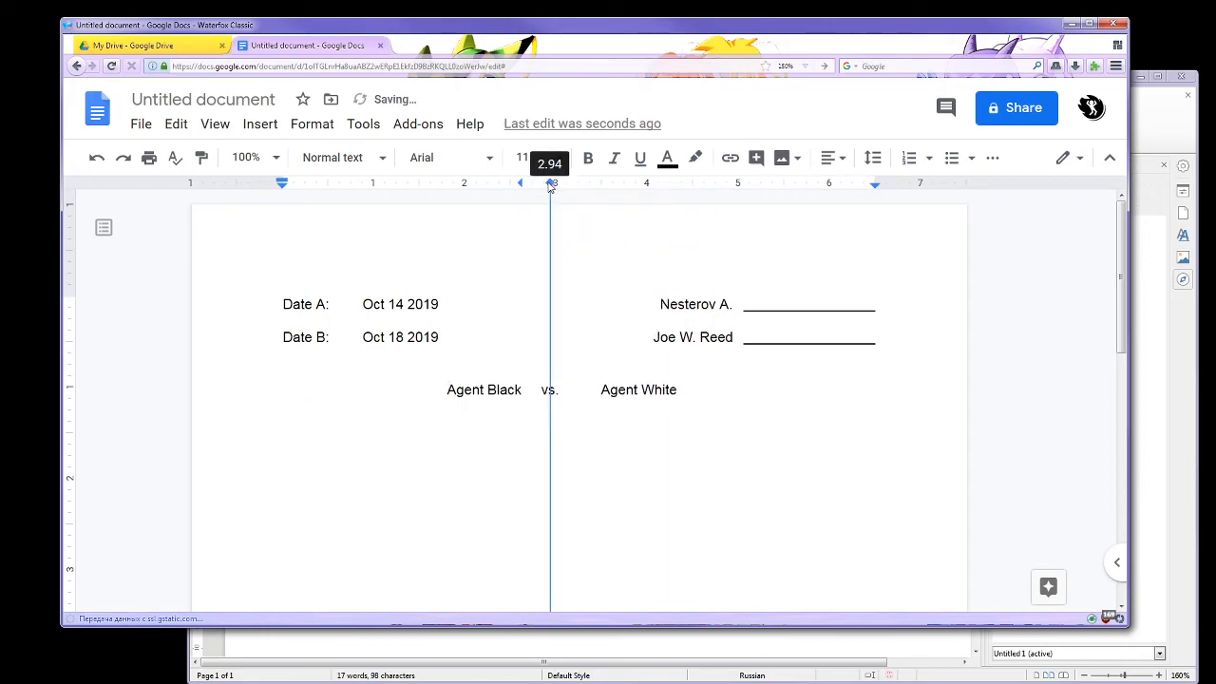
pyautogui.moveTo(551, 184); pyautogui.dragTo(561, 184)
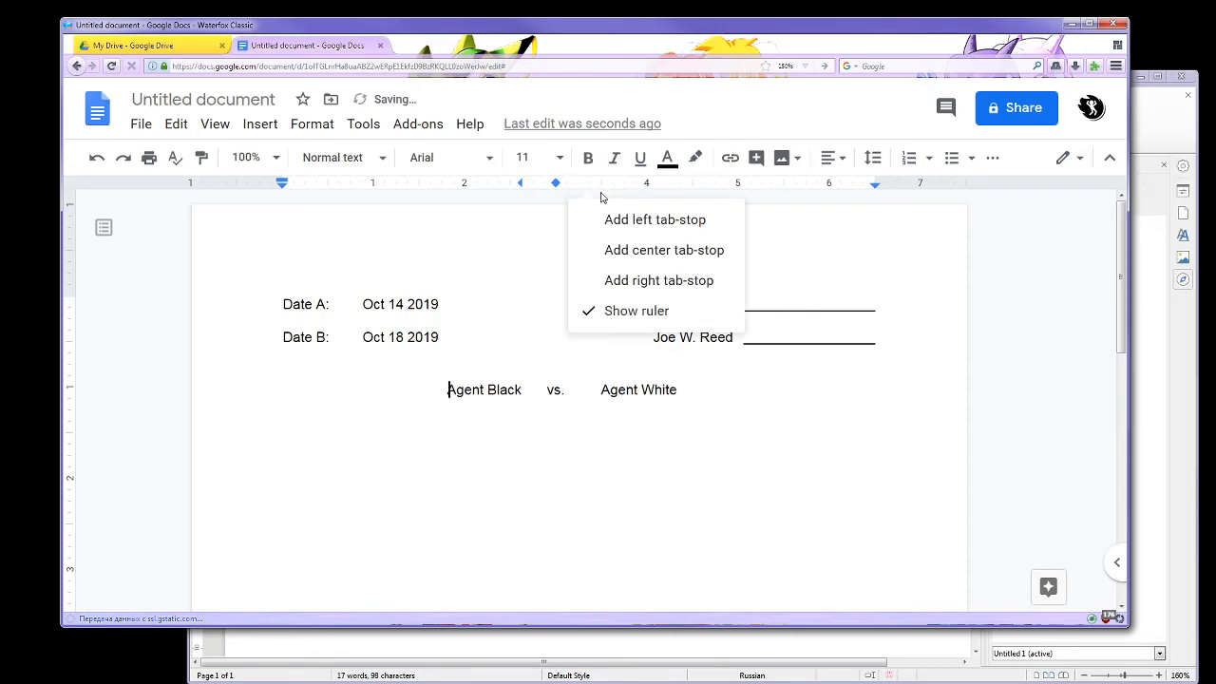
pyautogui.moveTo(624, 228)
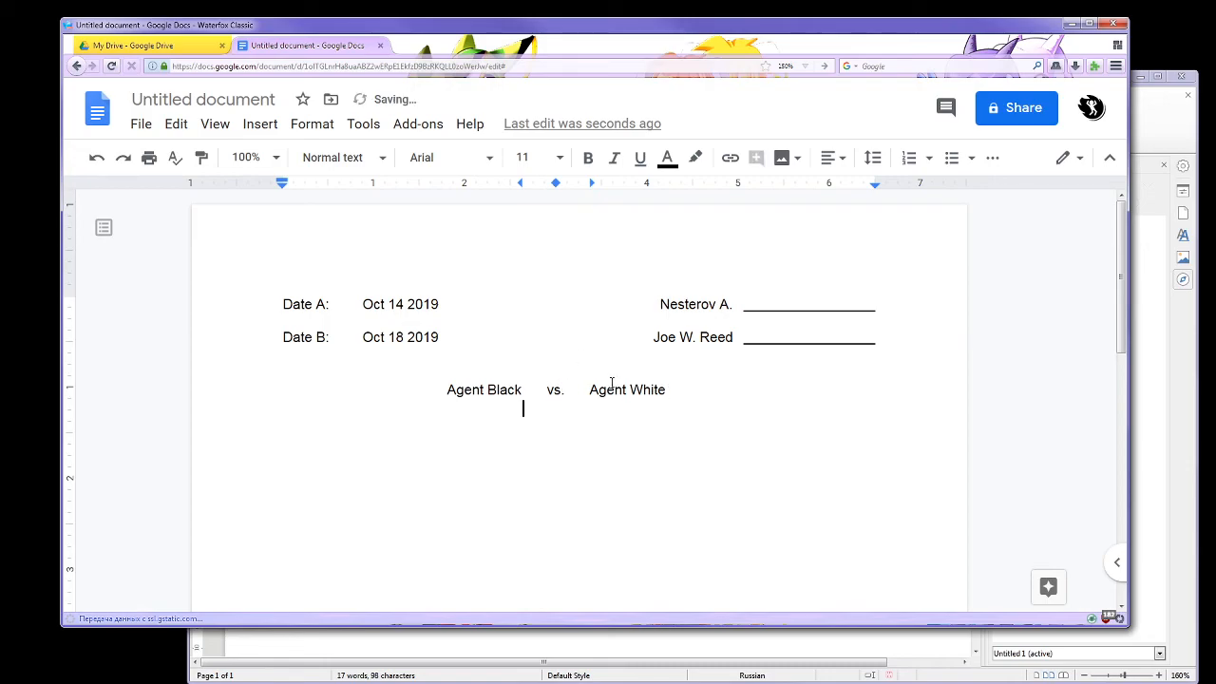
# Step: Add 'Tetra Corp.' beneath Agent Black and tab-separated 'Quadra Corp.' beneath Agent White
pyautogui.write('Te')
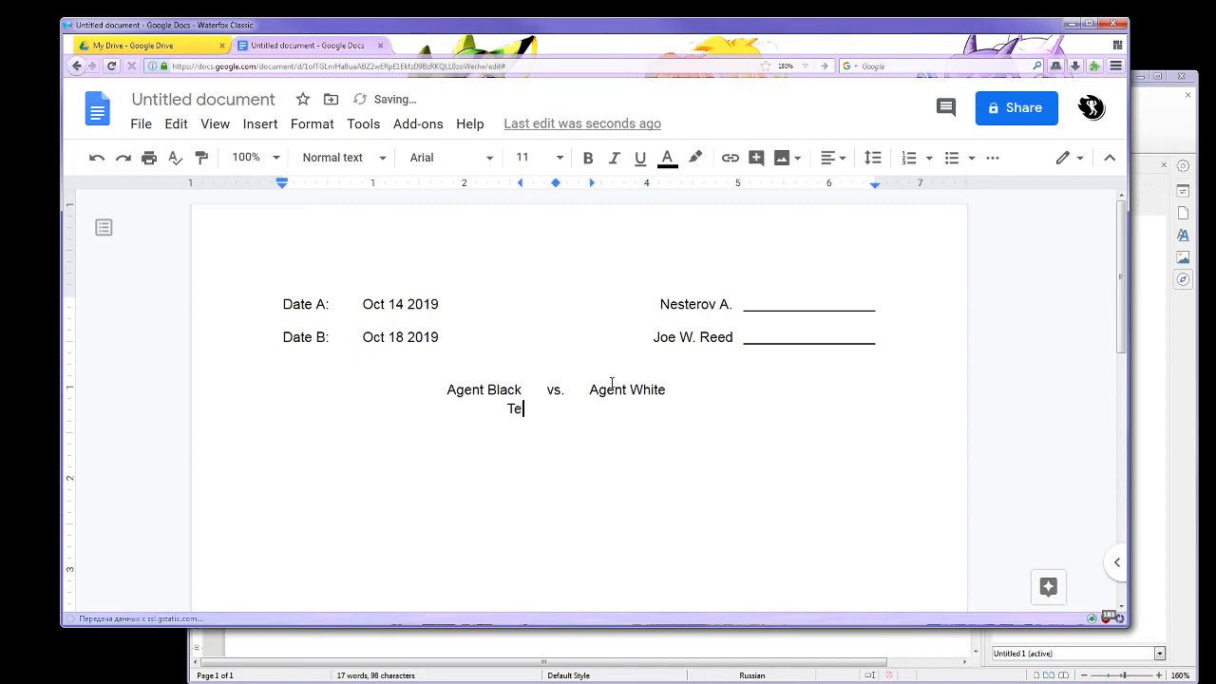
pyautogui.press('backspace')
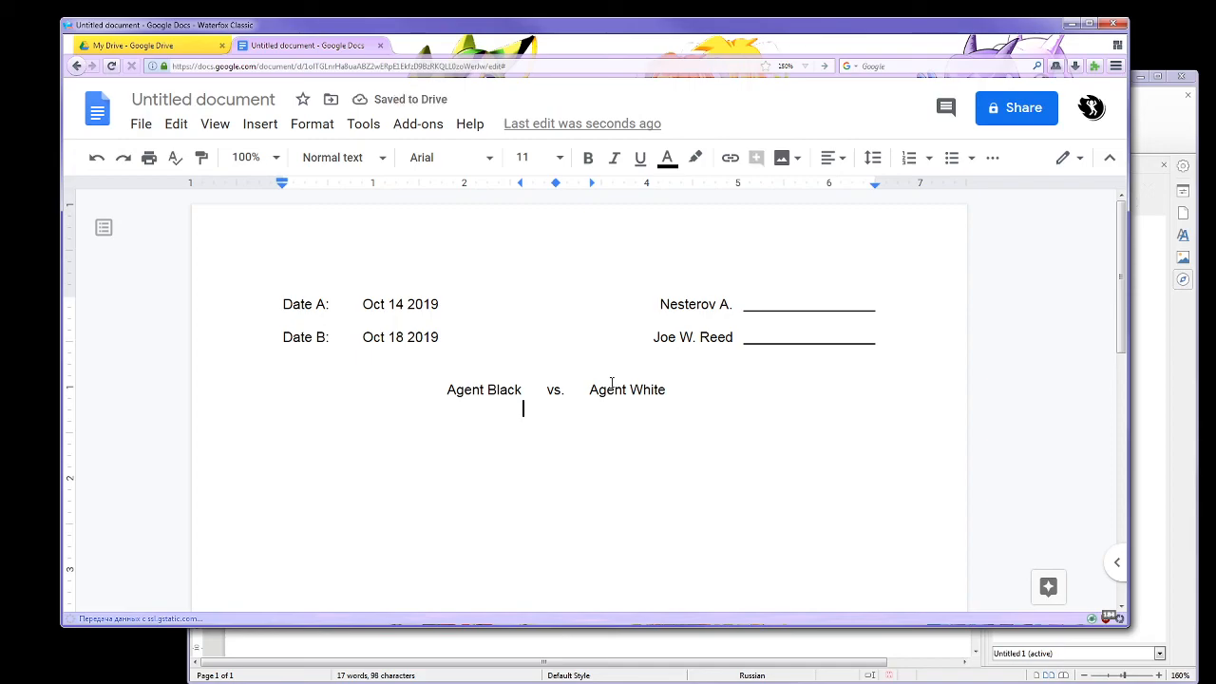
pyautogui.write('Te')
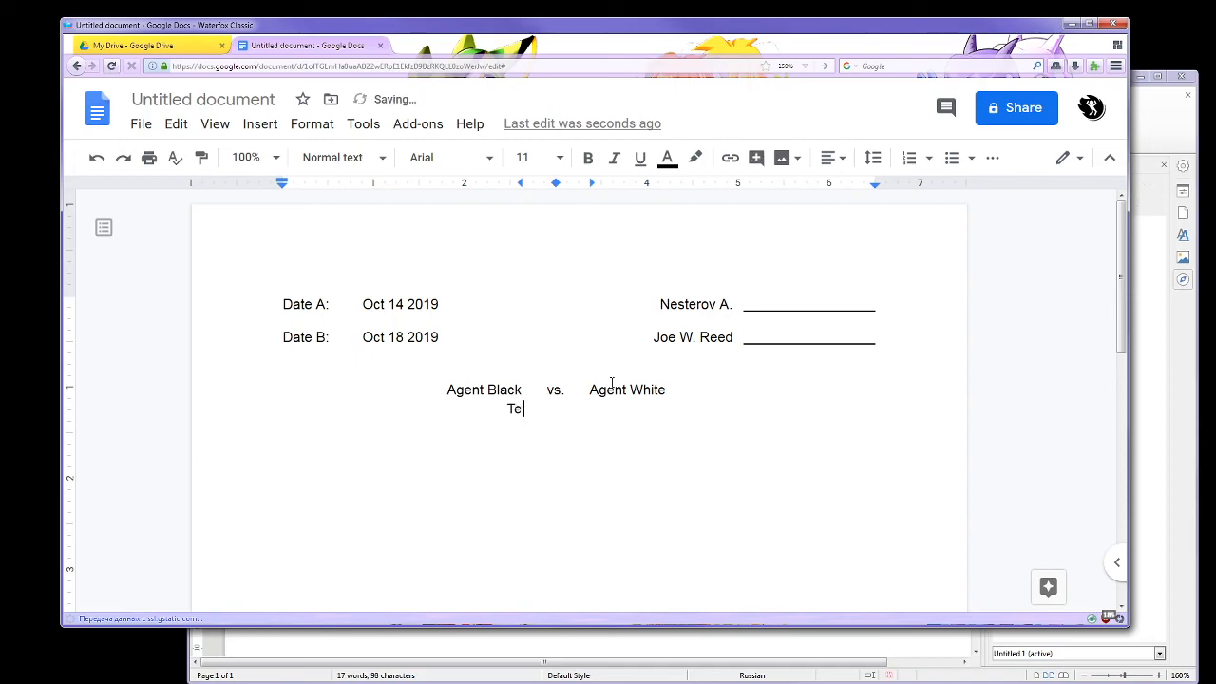
pyautogui.write('tra Corp.')
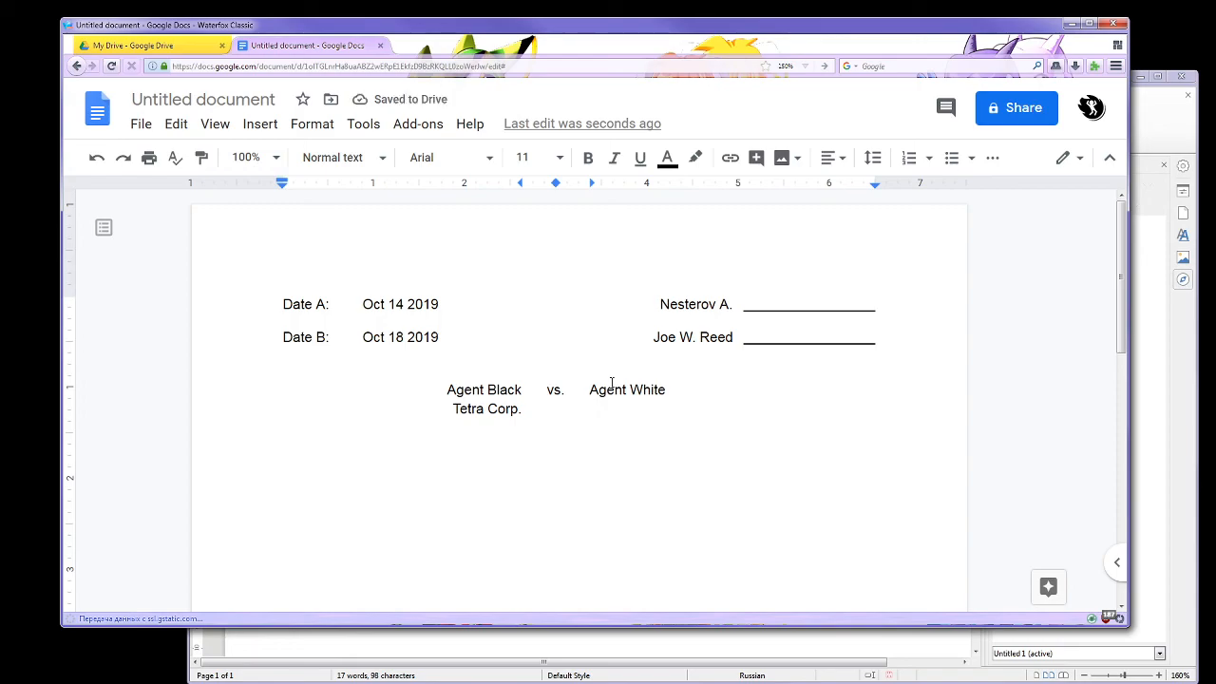
pyautogui.write('Quad')
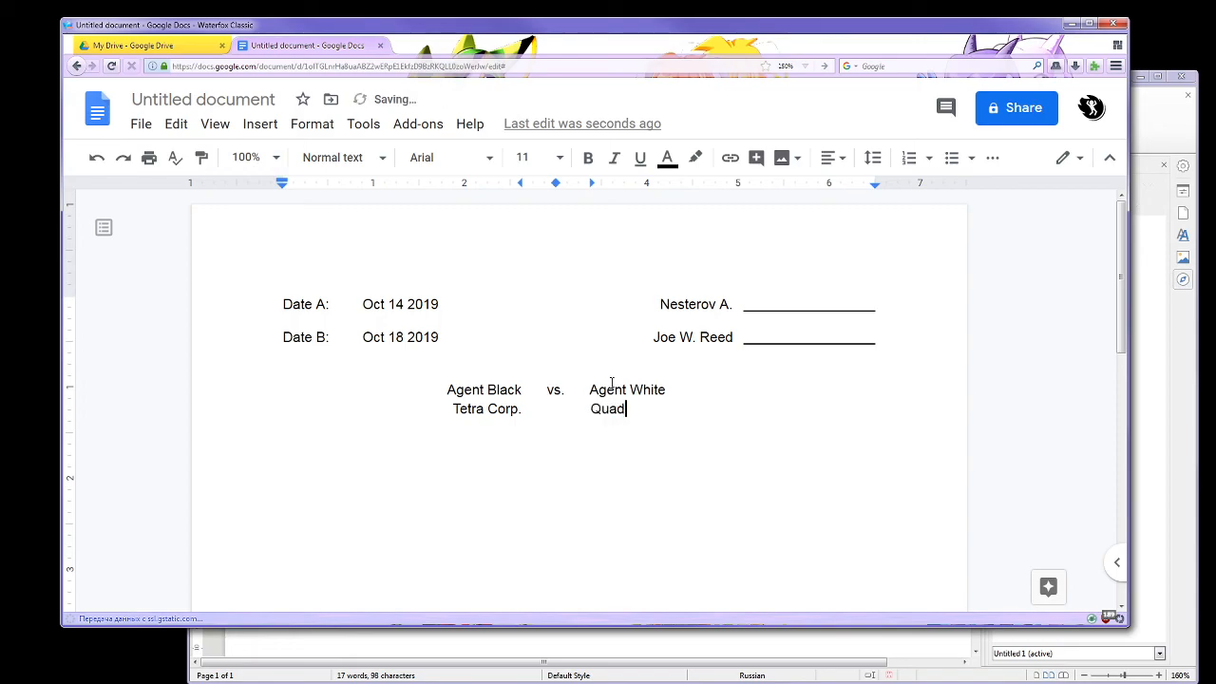
pyautogui.write('ra Co')
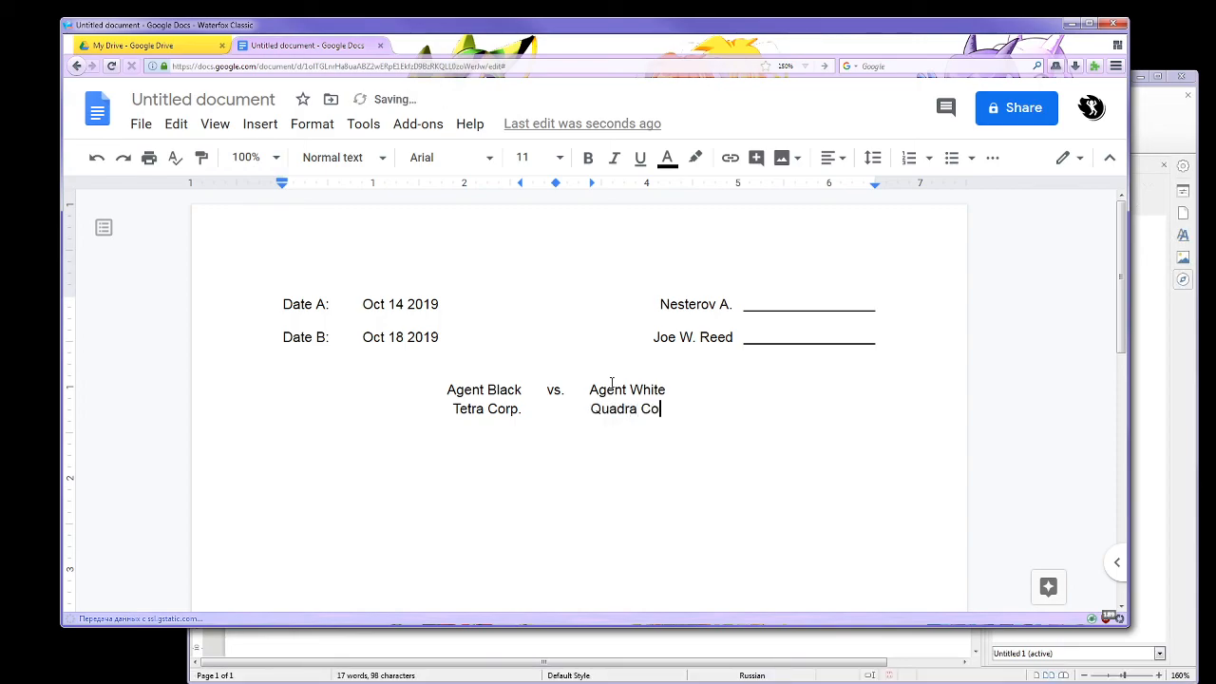
pyautogui.write('rp.')
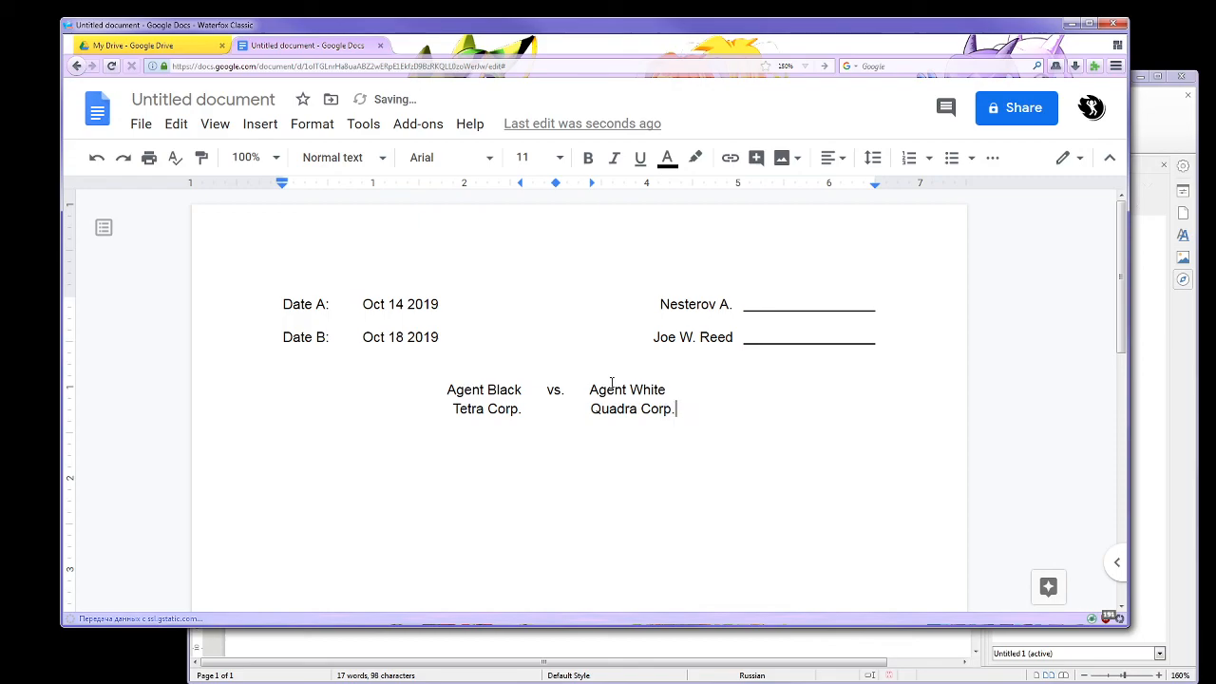